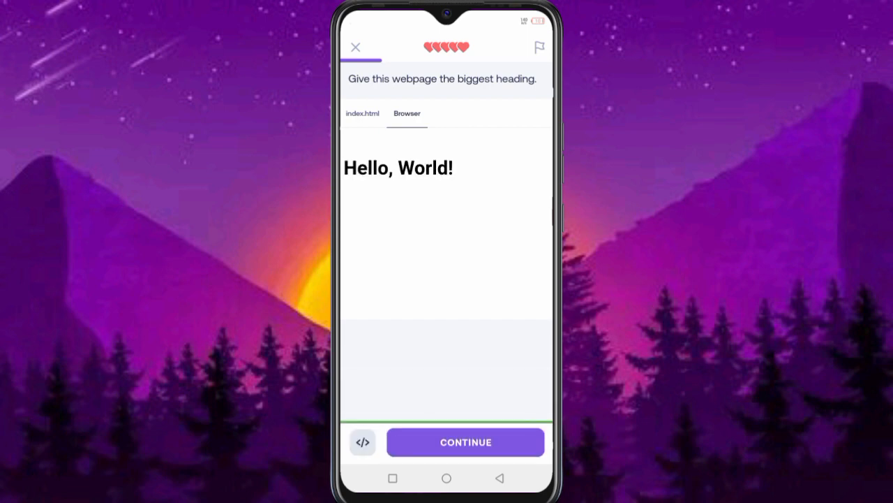
Step: Answer the first quiz question with the missing opening html tag option and submit it
left_click(467, 441)
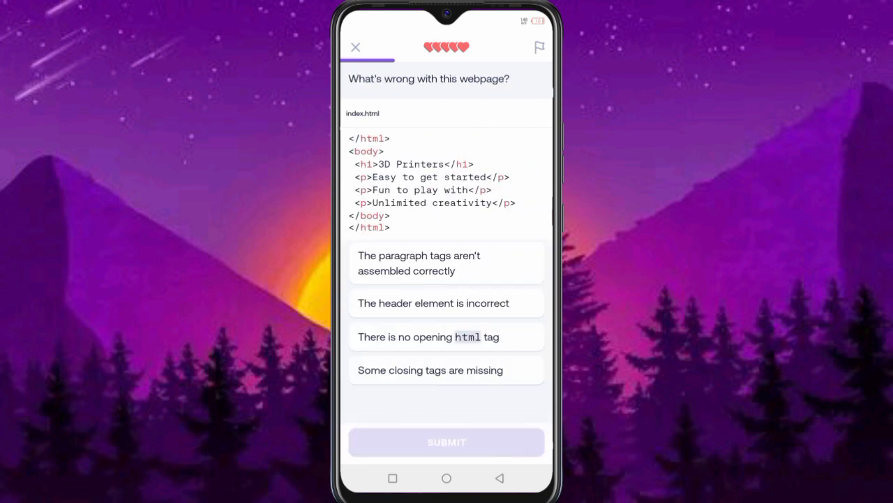
left_click(447, 262)
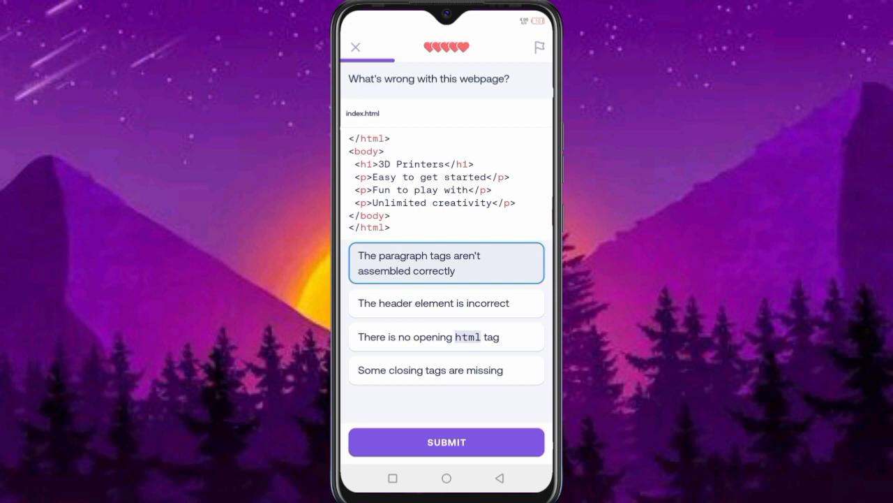
left_click(447, 336)
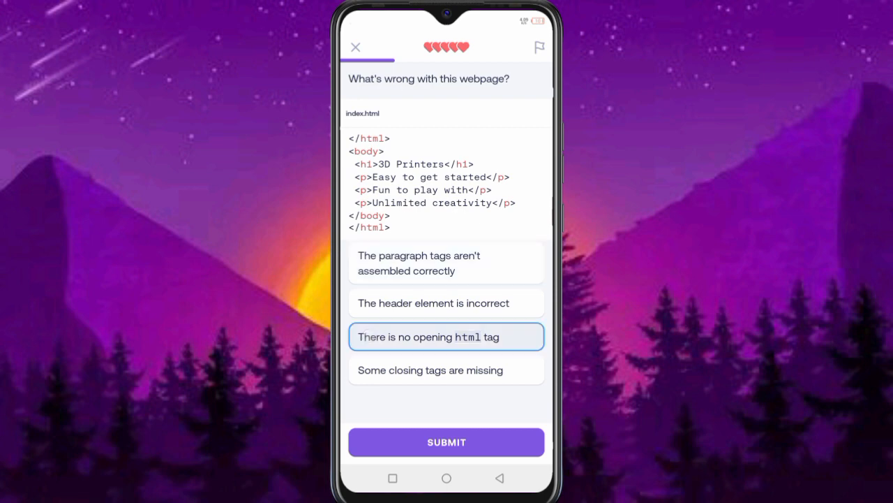
left_click(447, 441)
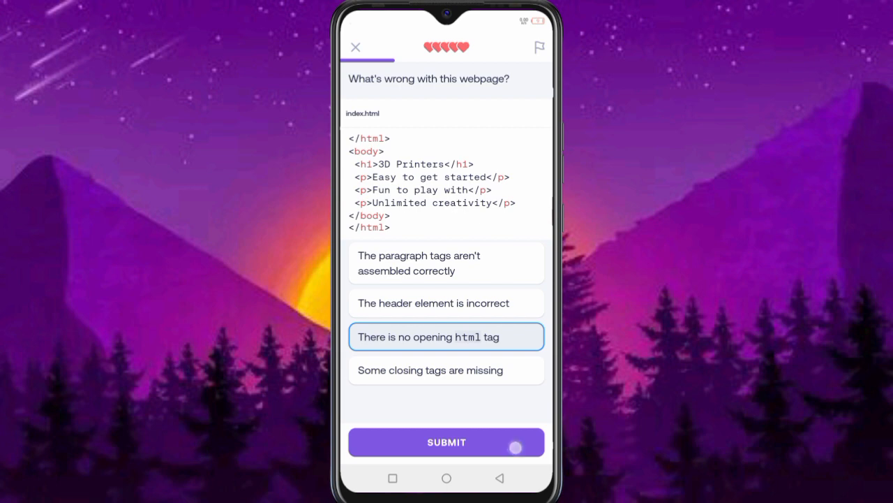
left_click(447, 441)
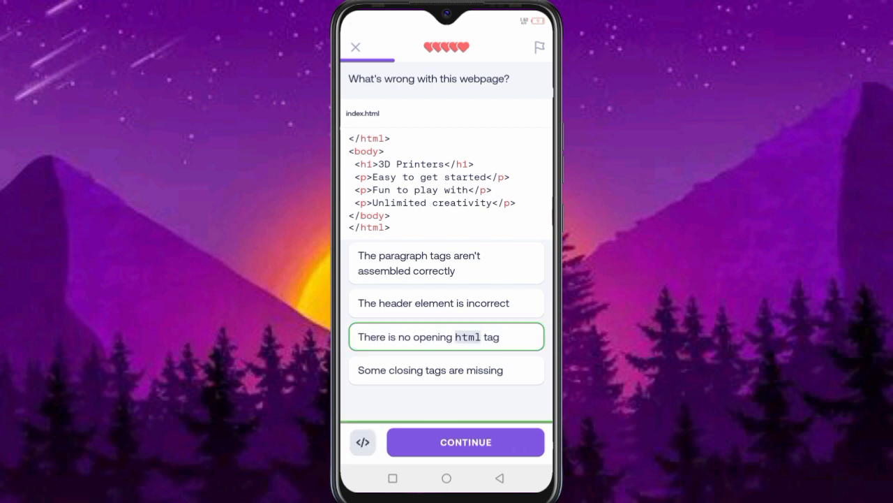
Step: Answer the emphasis-tags question with the stray-slash option, then build and check the opening strong tag
left_click(466, 441)
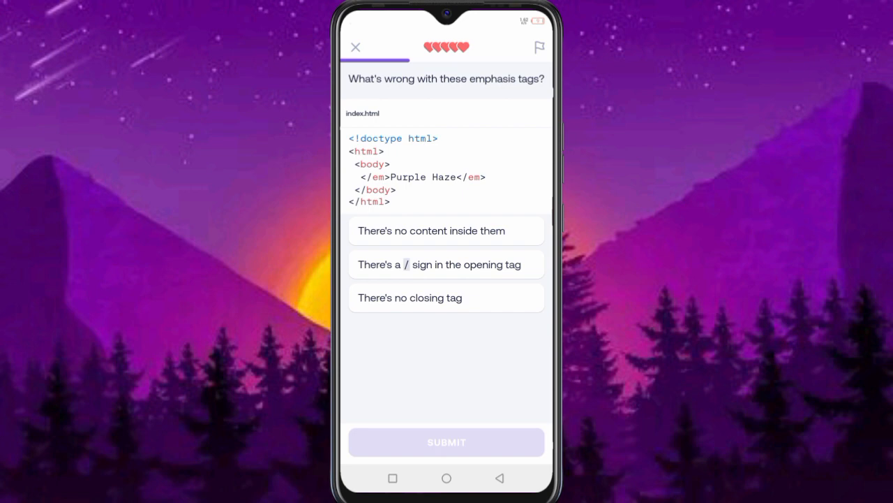
left_click(447, 263)
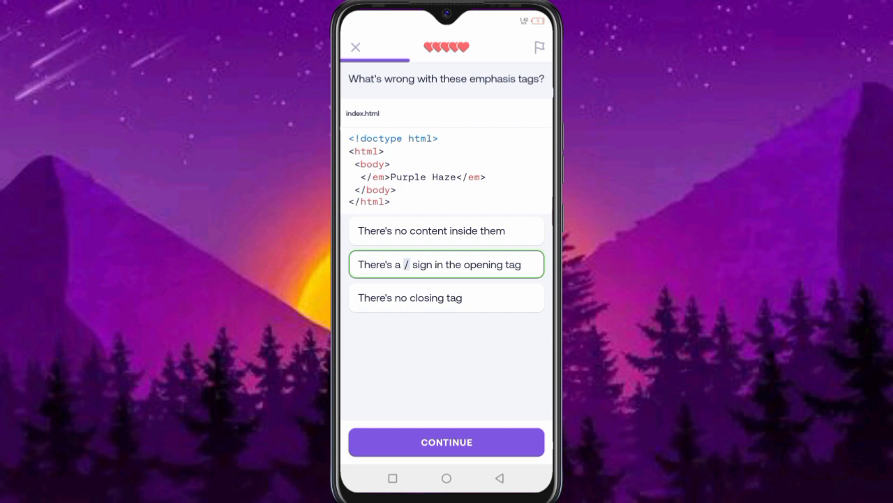
left_click(446, 441)
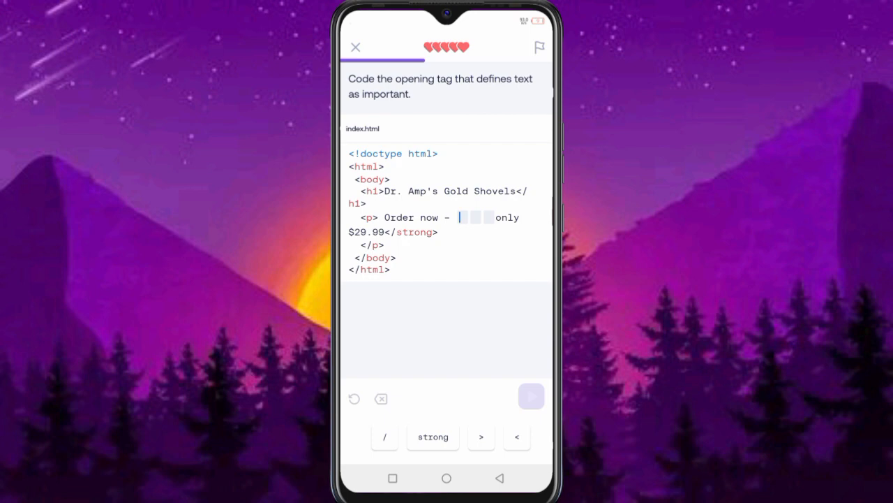
left_click(433, 435)
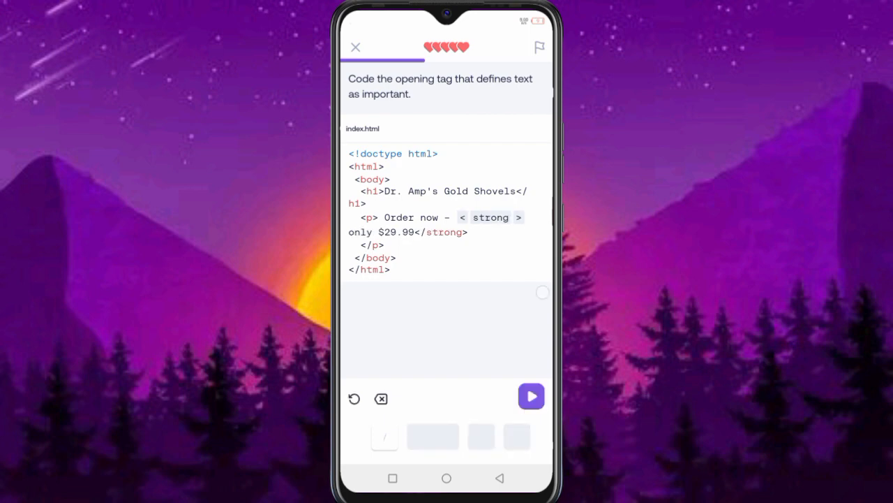
left_click(354, 48)
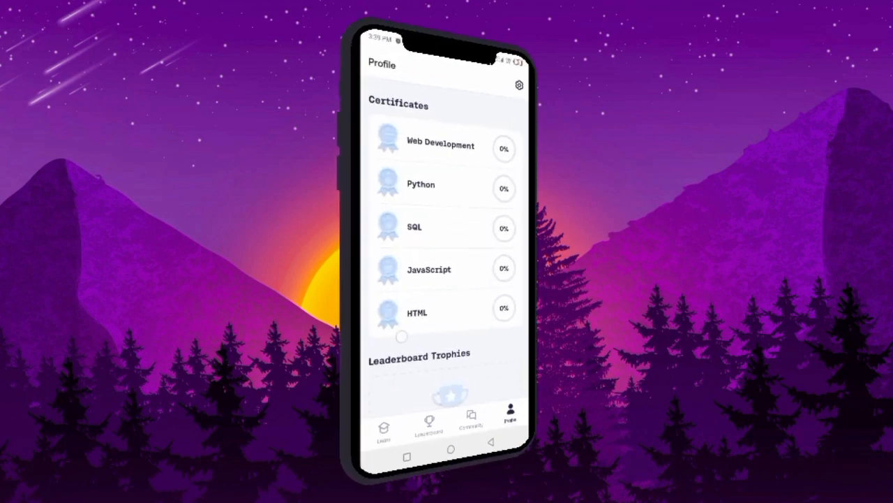
Step: Scroll the profile and open the playground page for editing index.html
scroll("down", 3)
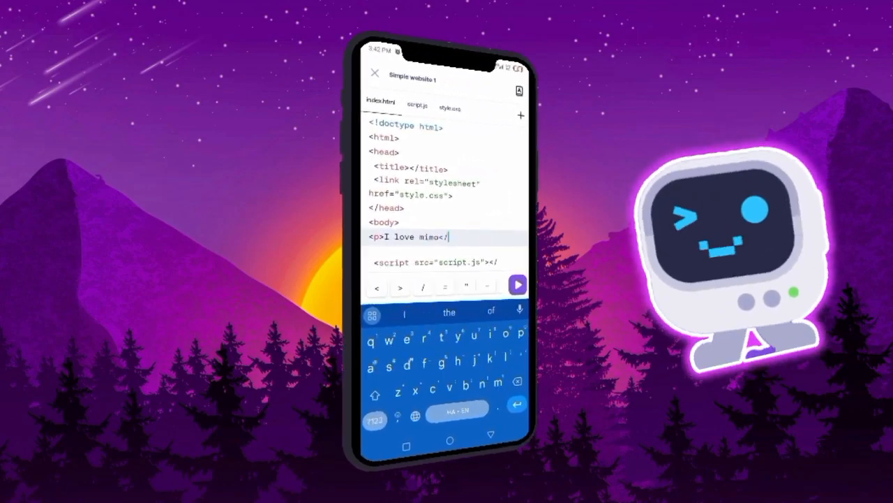
left_click(449, 109)
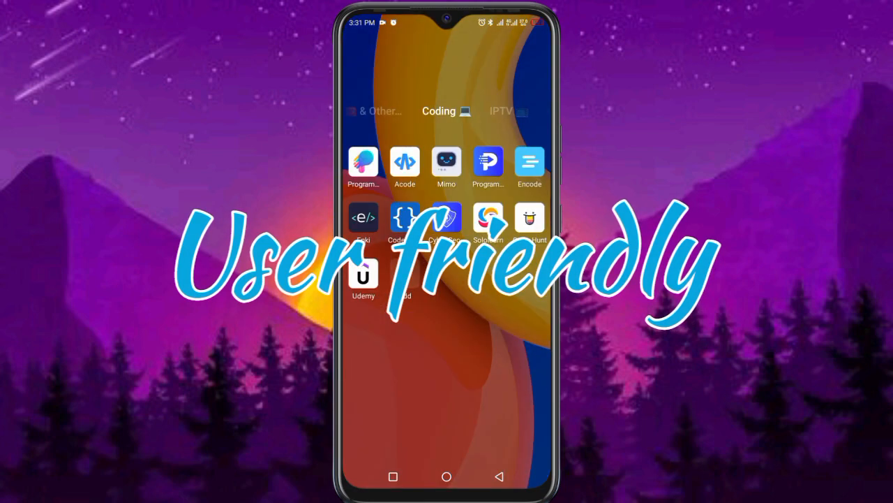
Step: Launch Mimo, browse the Web Development sections and HTML Basics, then return to the learning path
left_click(447, 162)
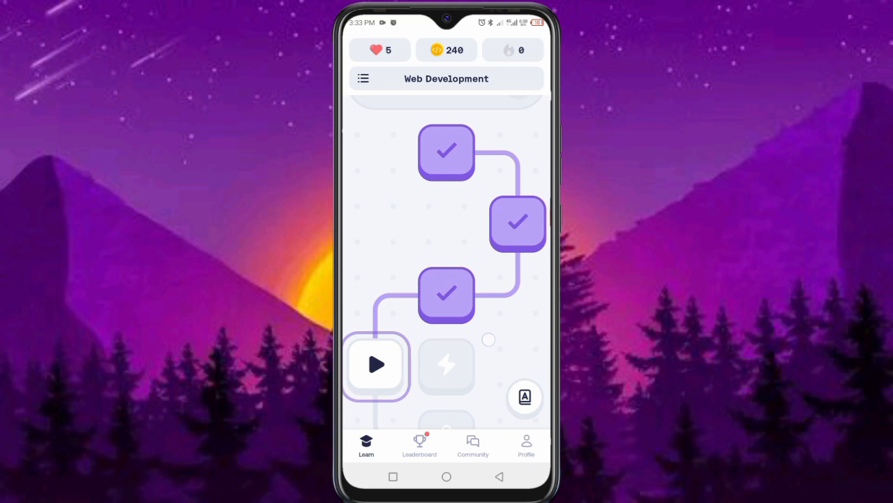
left_click(363, 78)
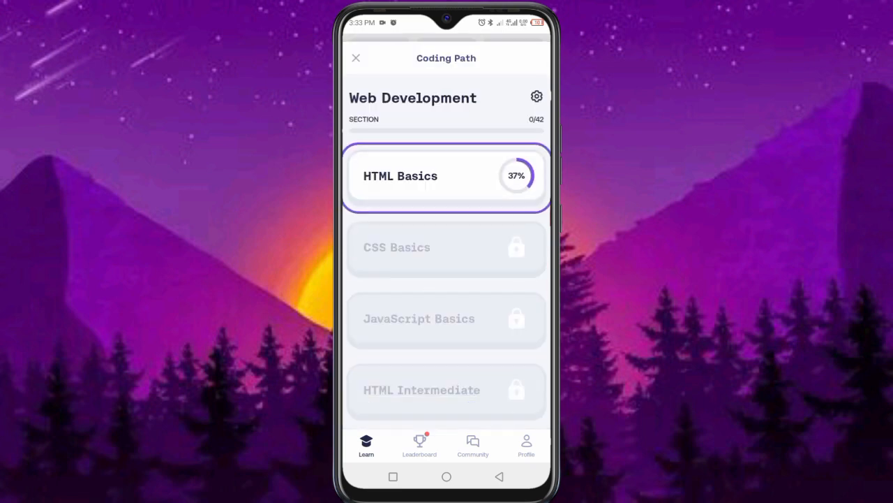
left_click(446, 176)
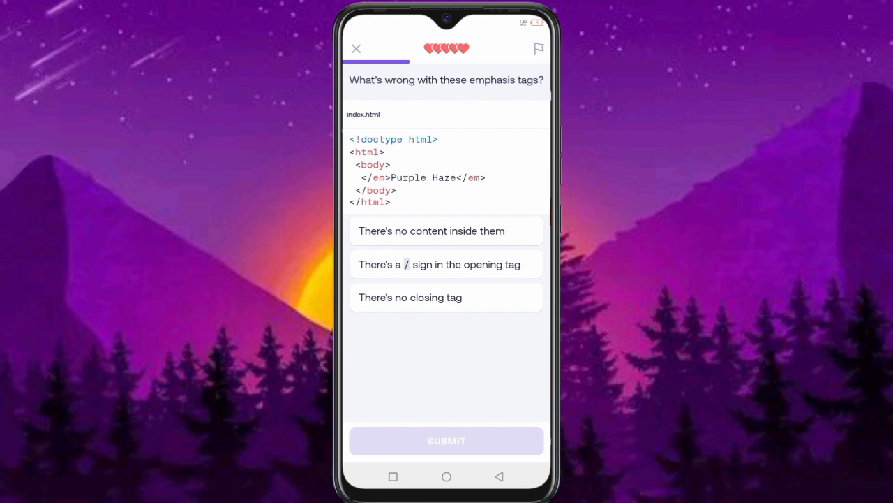
left_click(356, 47)
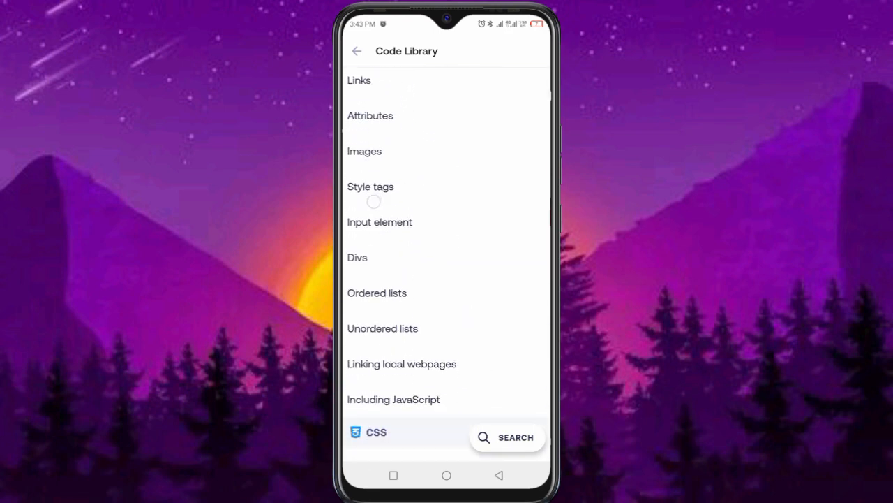
left_click(357, 50)
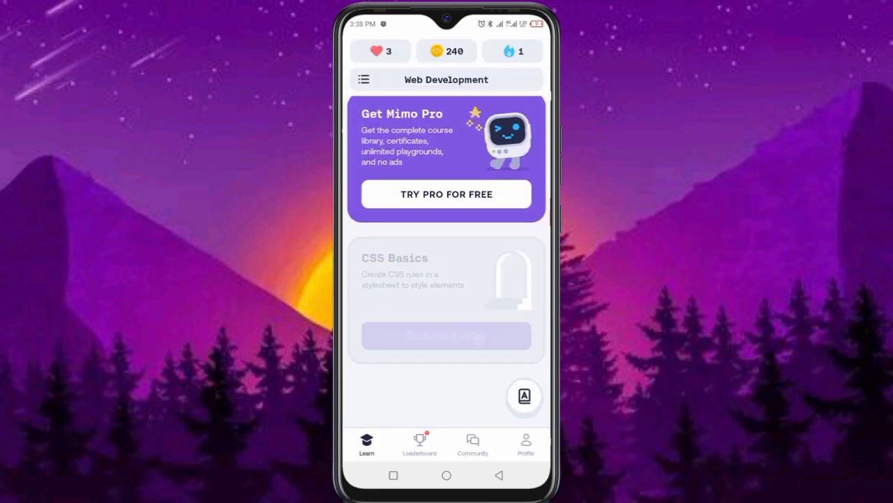
Step: Create a new Simple website playground from the profile and add a paragraph in index.html
left_click(525, 444)
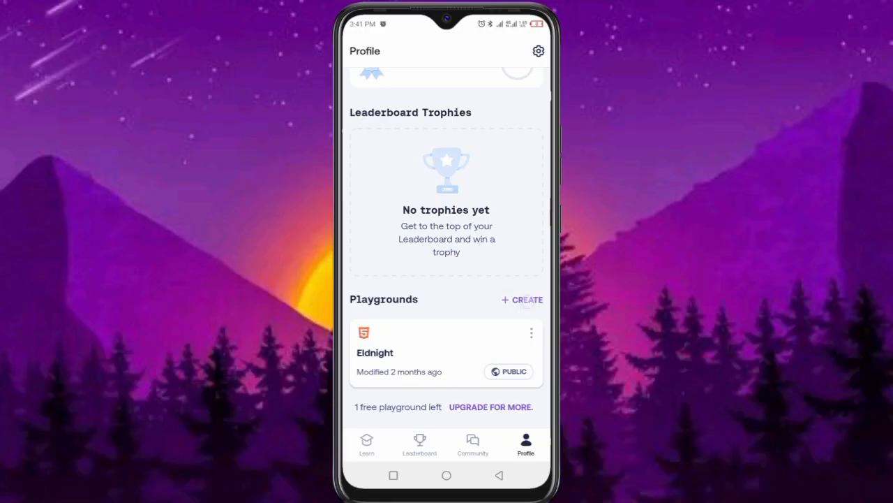
left_click(522, 299)
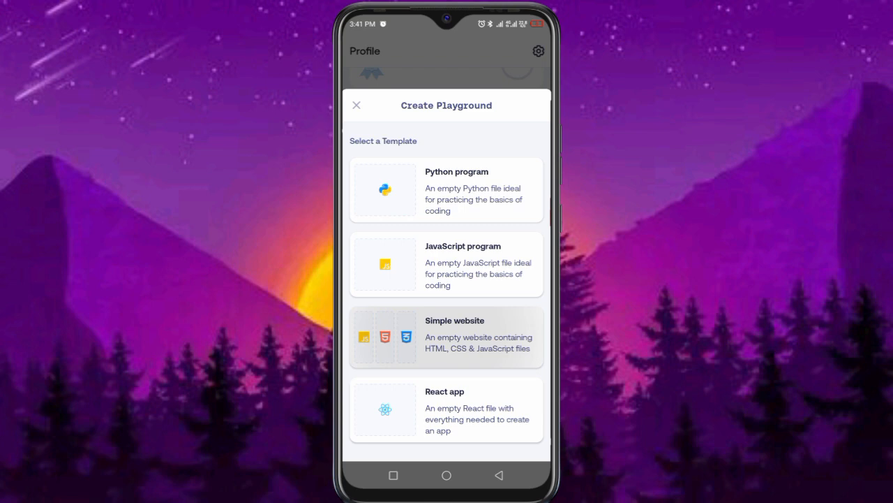
left_click(447, 336)
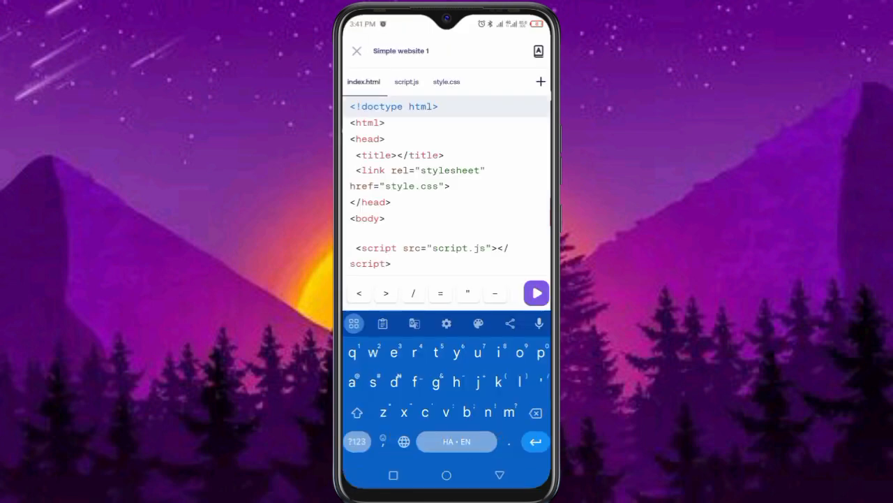
type("p>I")
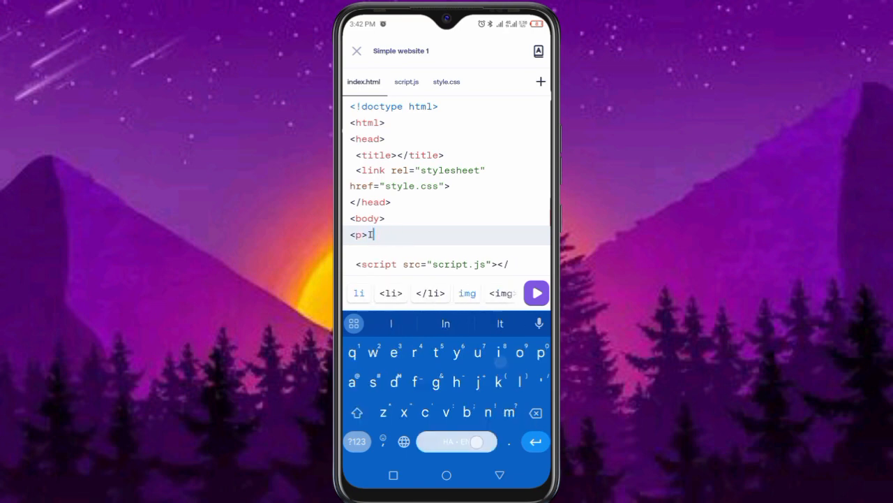
Step: Give the body an orange background-color in style.css
left_click(447, 80)
type("col")
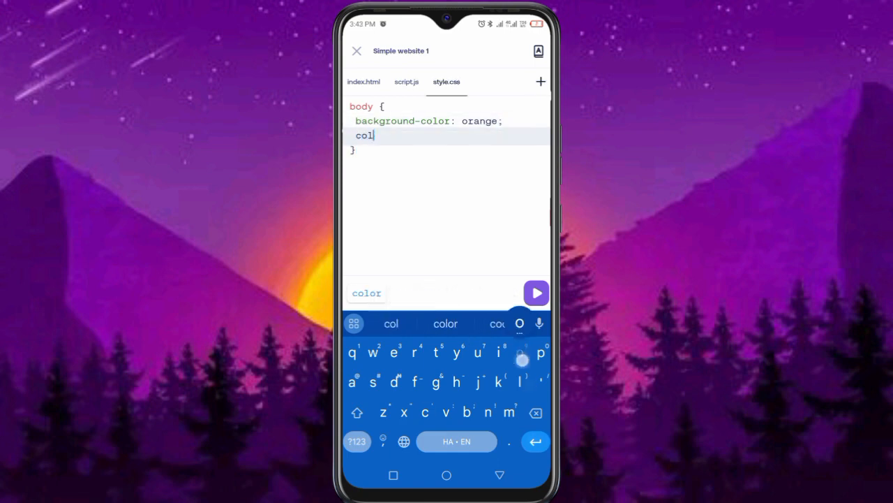
left_click(536, 293)
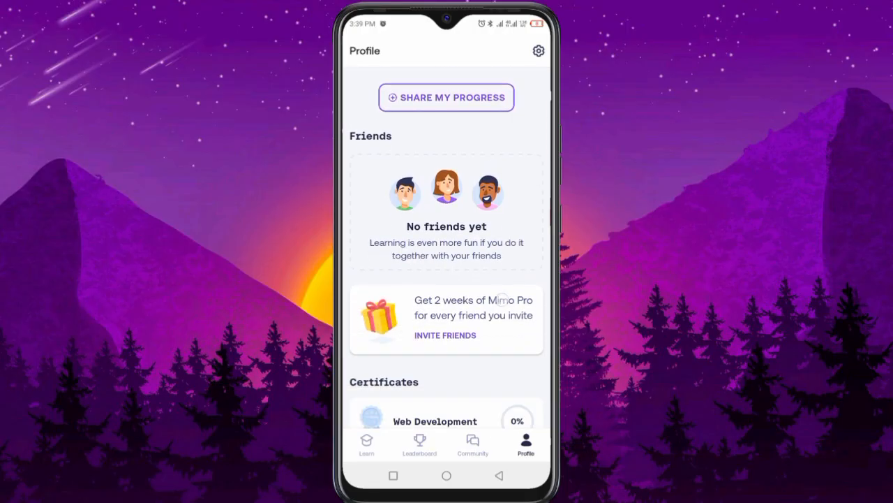
scroll("down", 3)
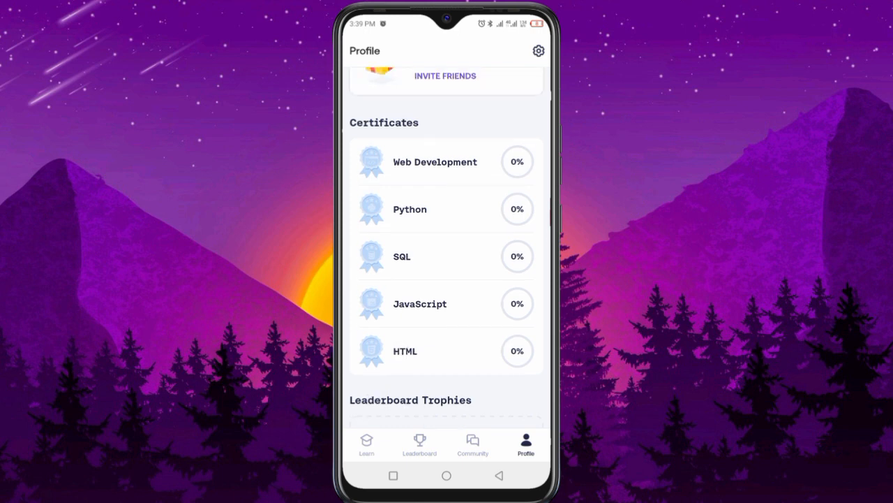
scroll("down", 3)
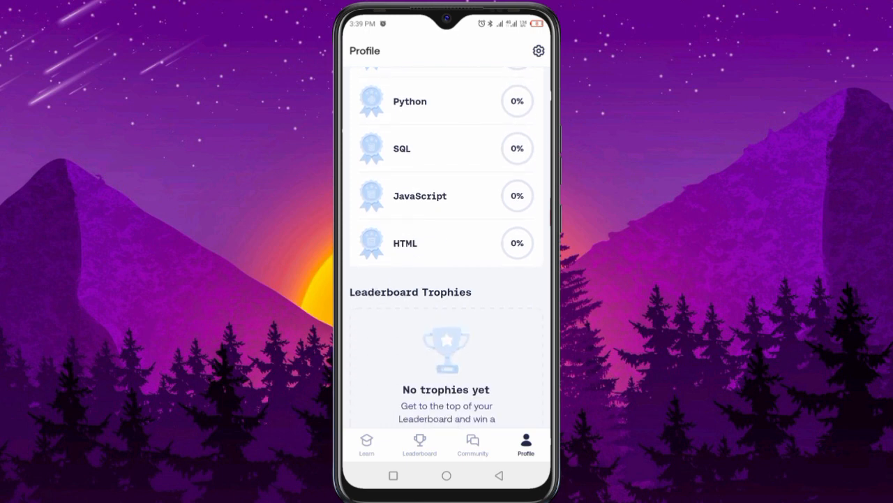
scroll("up", 3)
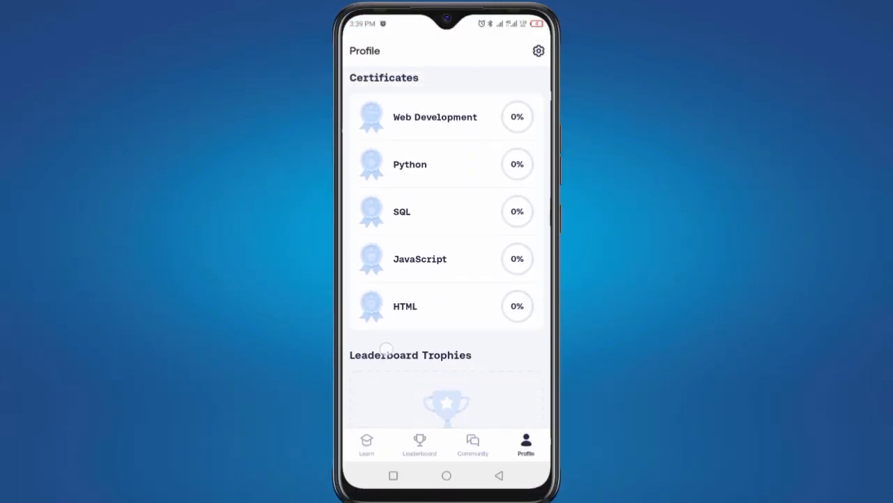
Step: Scroll through the profile's certificates before heading back to the learning path
scroll("down", 3)
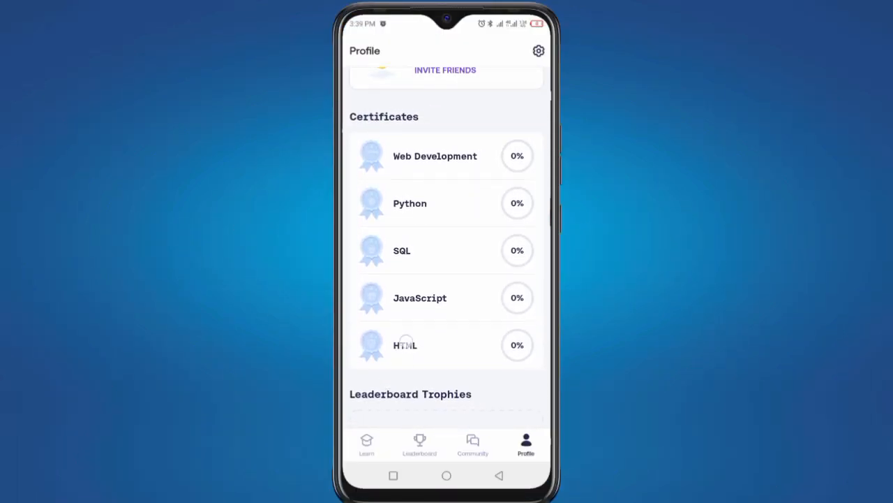
scroll("up", 3)
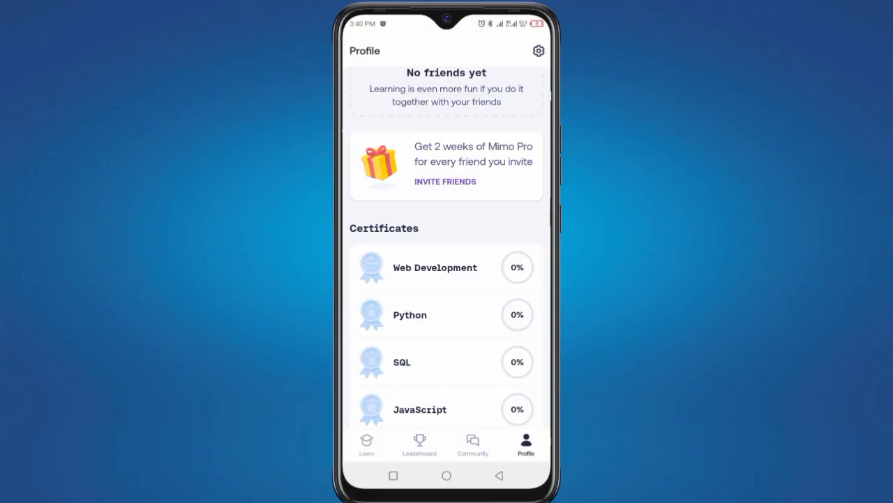
scroll("down", 3)
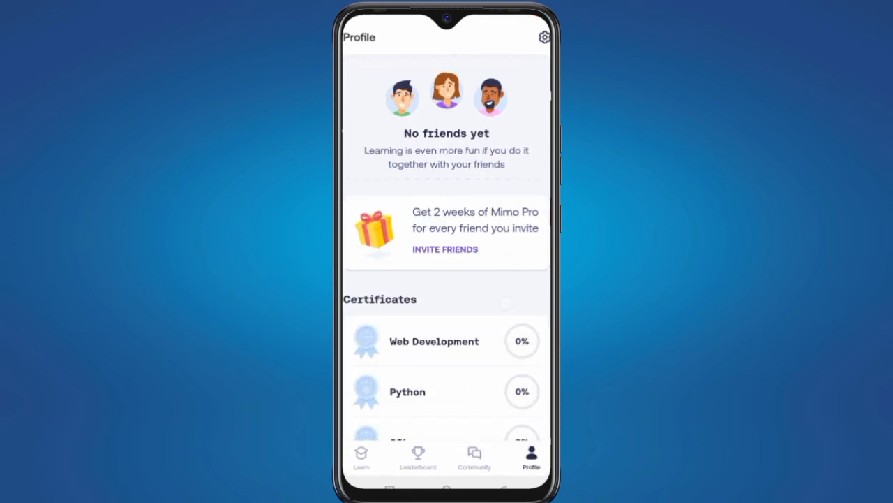
scroll("down", 3)
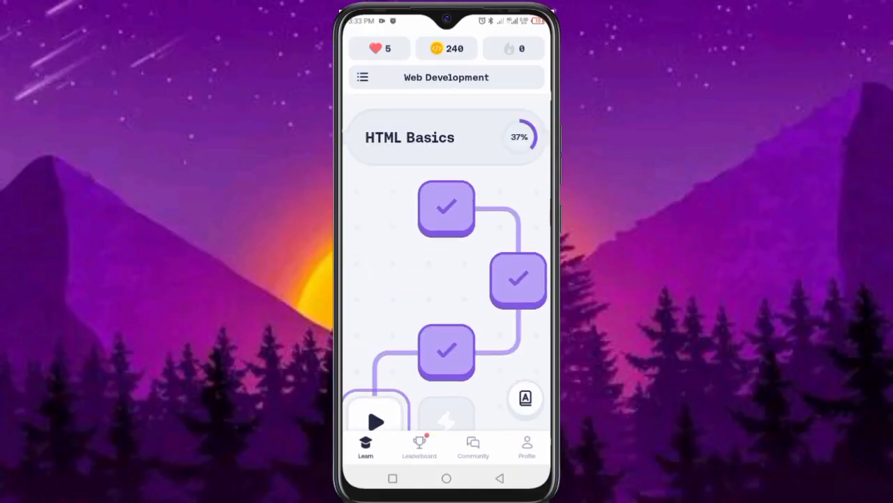
Step: Open the Web Development coding path overview and scroll through its locked upcoming sections
left_click(363, 77)
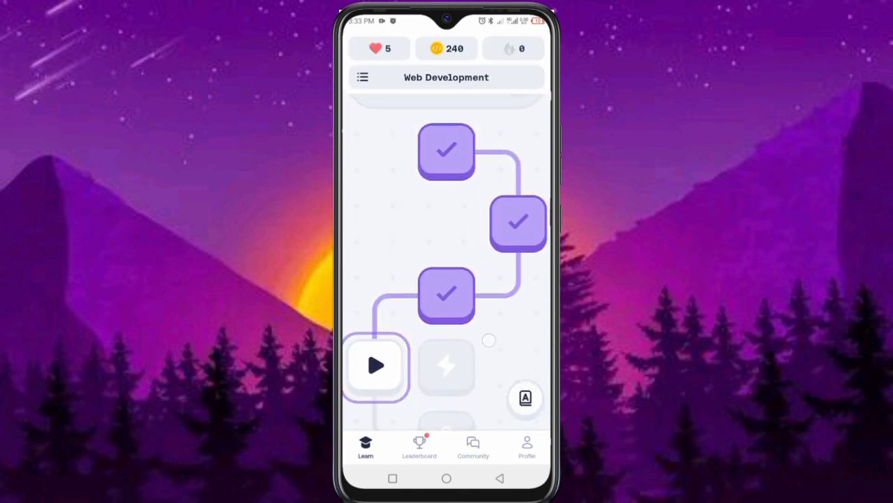
left_click(363, 77)
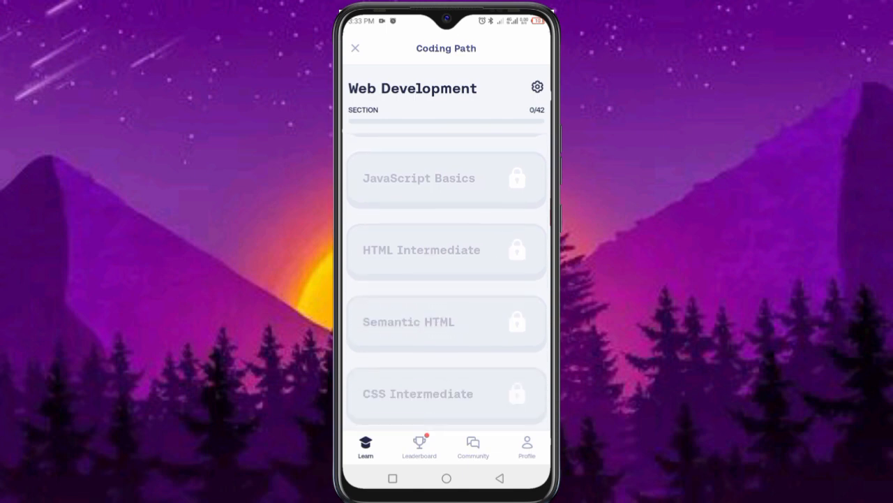
scroll("down", 3)
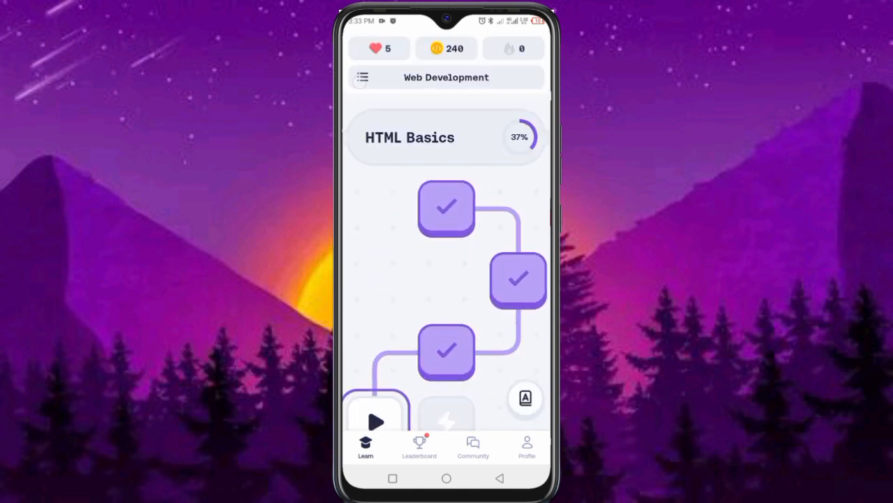
left_click(363, 76)
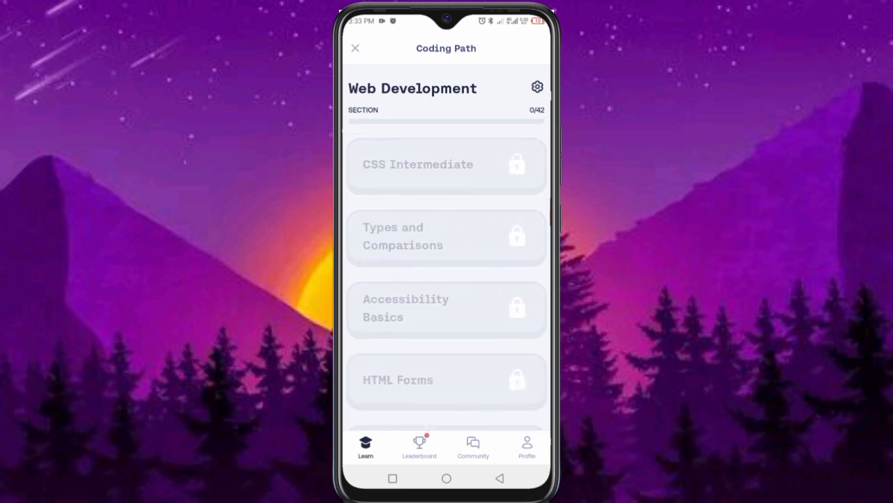
scroll("up", 3)
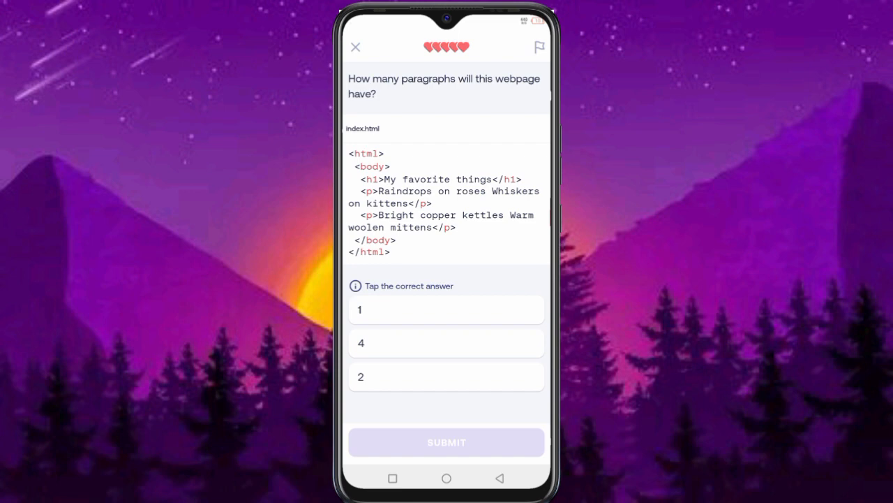
Step: Open the Leaderboard showing a #18 of 50 finish in the Wooden League
left_click(447, 441)
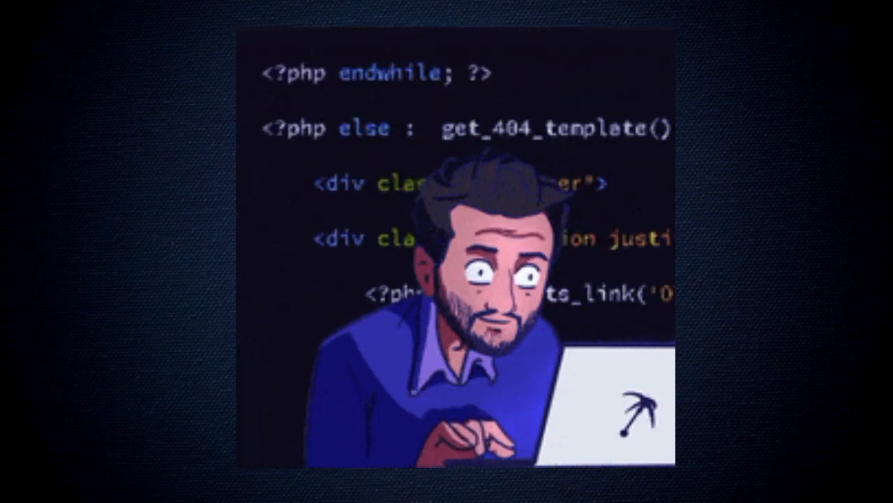
scroll("down", 3)
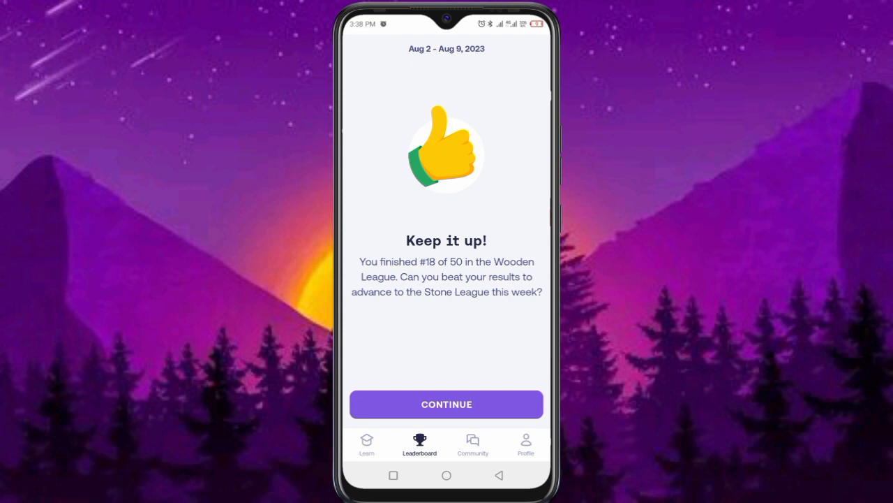
Step: Dismiss the league result and scroll through the Wooden League rankings
left_click(447, 404)
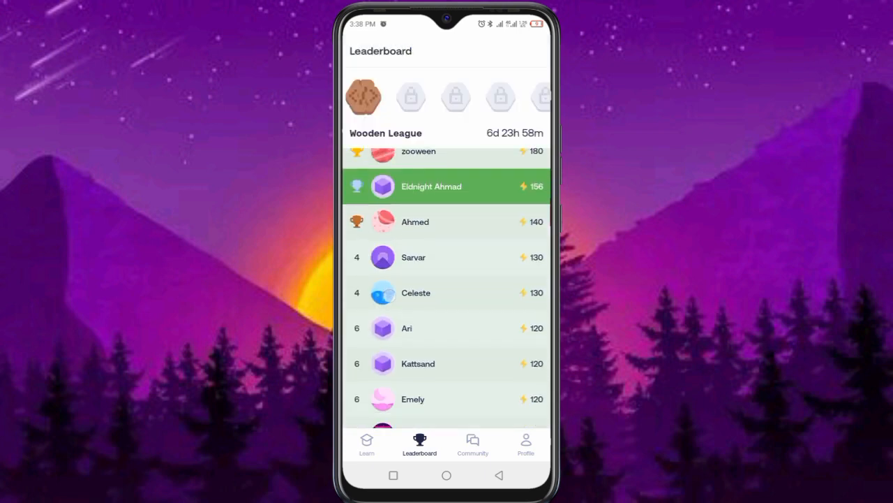
scroll("down", 3)
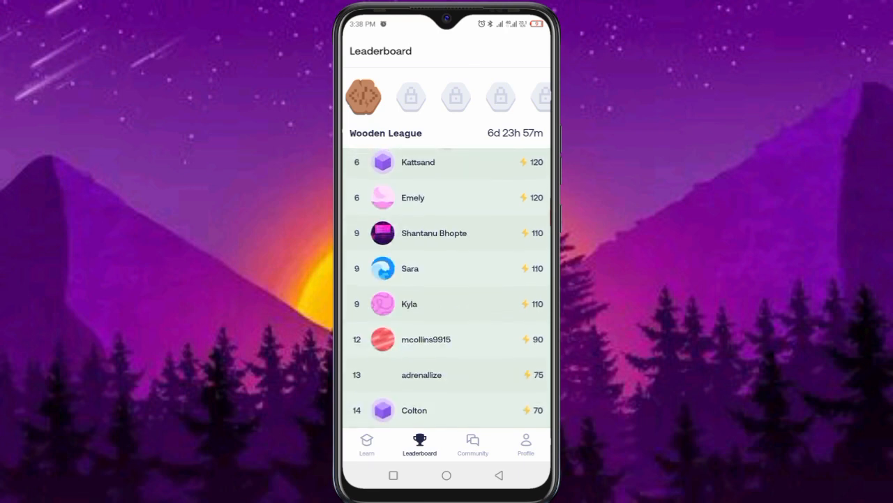
scroll("up", 3)
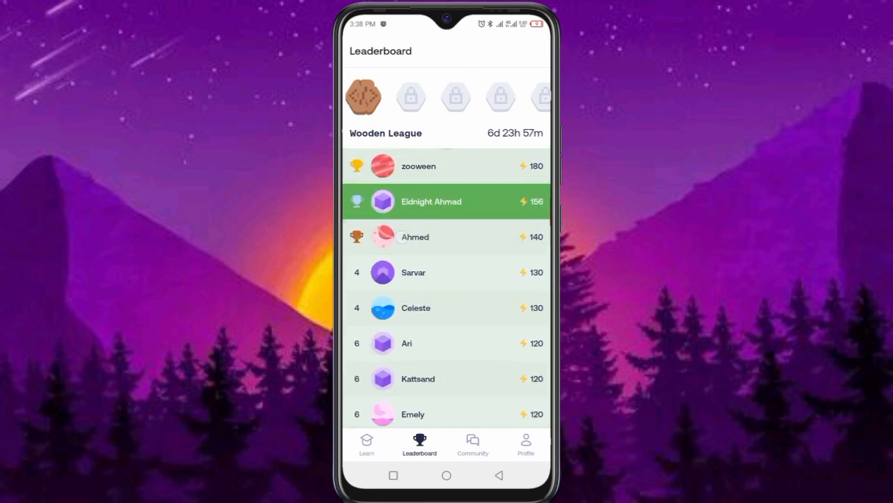
Step: Search the Community forum for 'Html form'
left_click(472, 444)
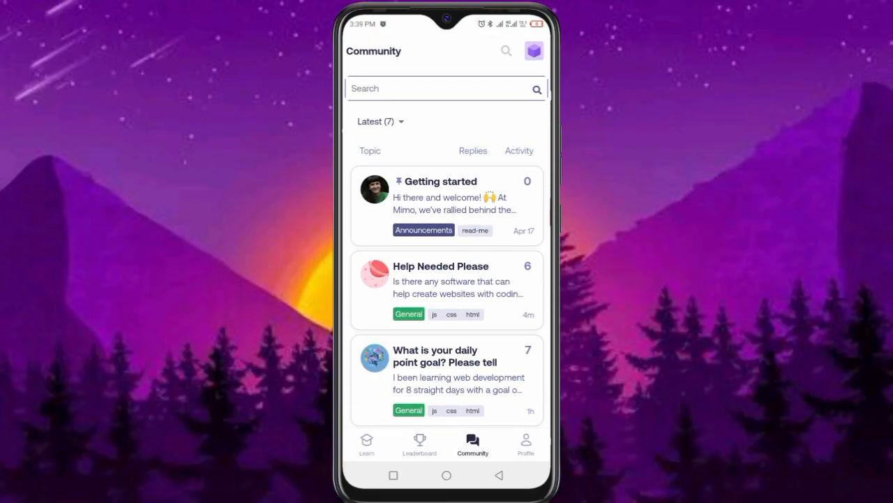
type("Html form")
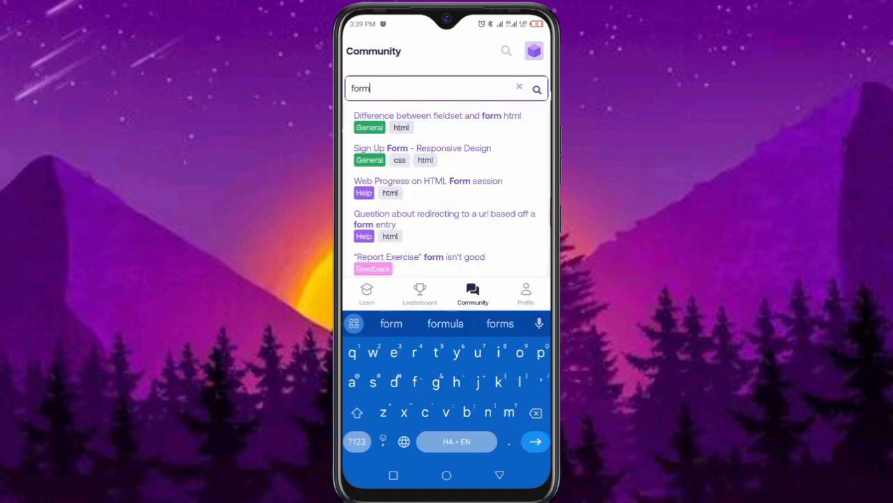
left_click(447, 475)
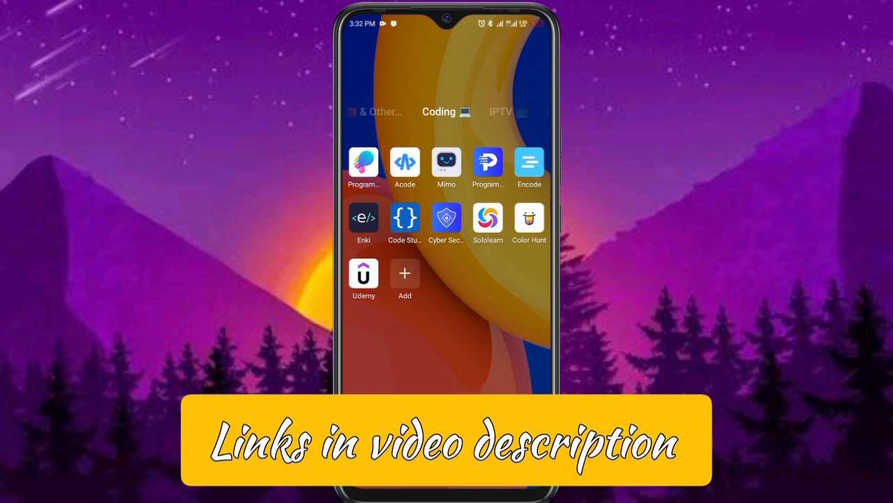
Step: Relaunch Mimo, browse the Web Development sections and start the HTML Basics 1 practice
left_click(446, 162)
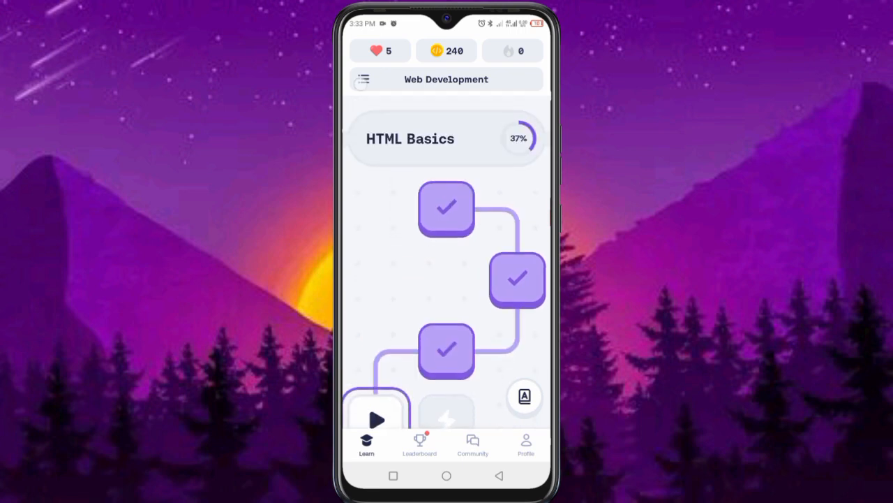
left_click(363, 78)
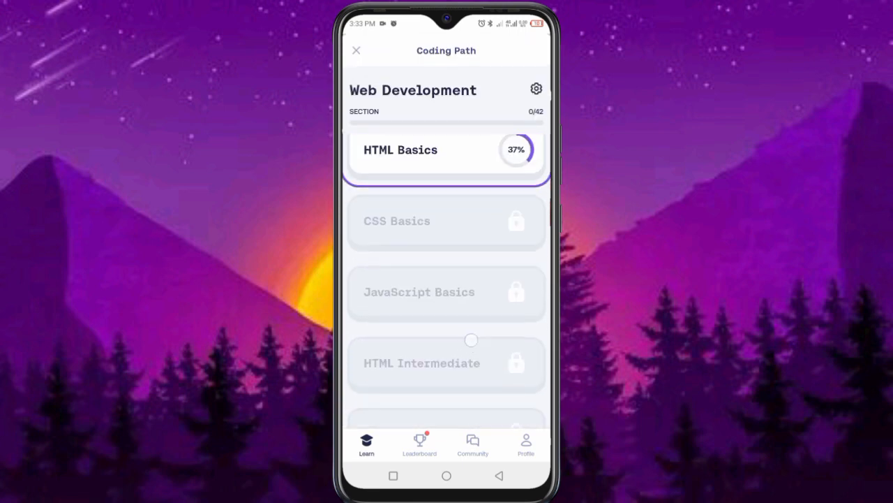
scroll("down", 3)
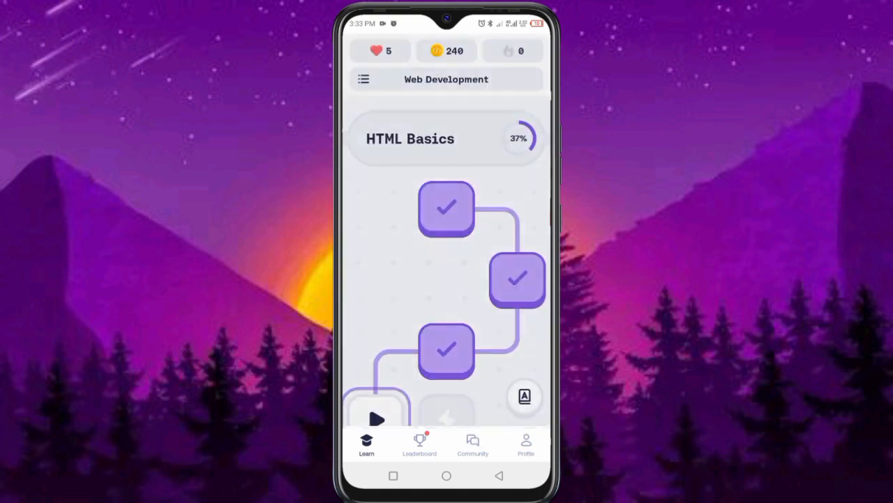
scroll("up", 3)
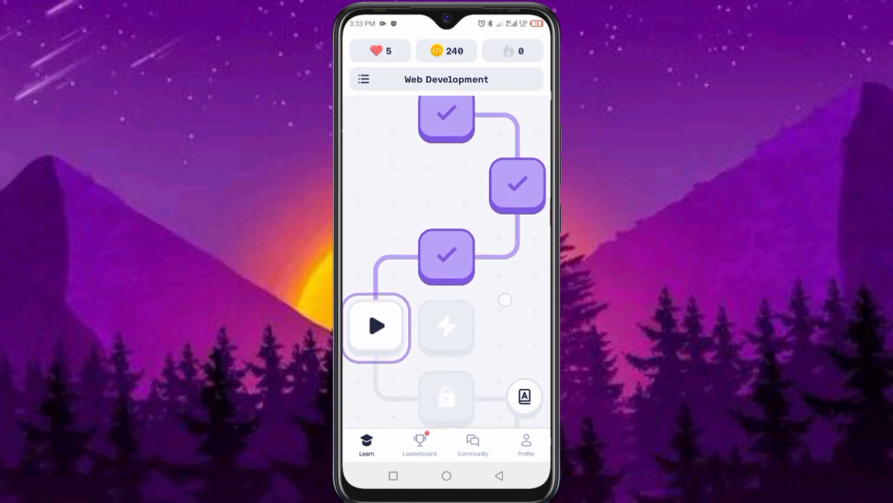
left_click(447, 327)
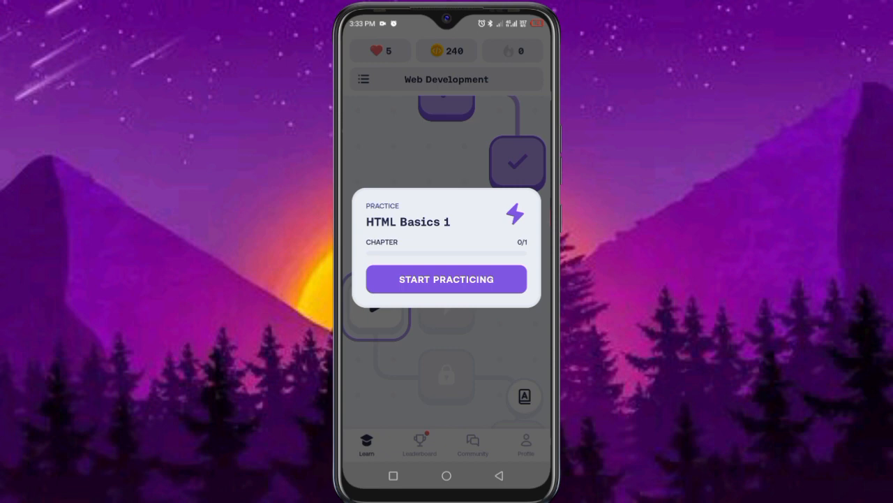
left_click(447, 279)
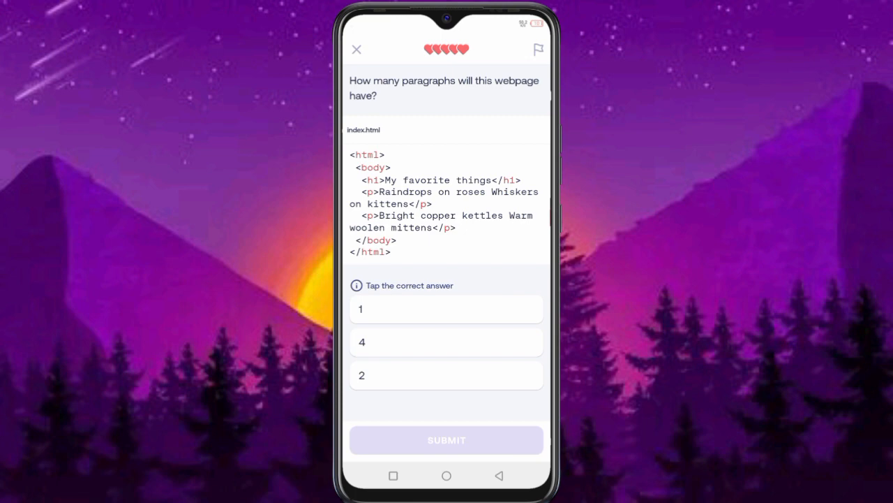
Step: Answer 2 for the paragraph count, then fill the blank with the closing body tag
left_click(447, 374)
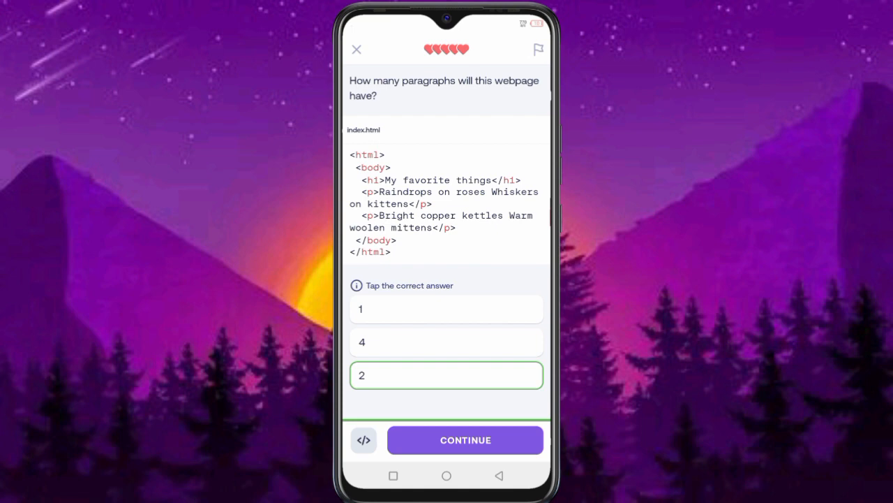
left_click(465, 439)
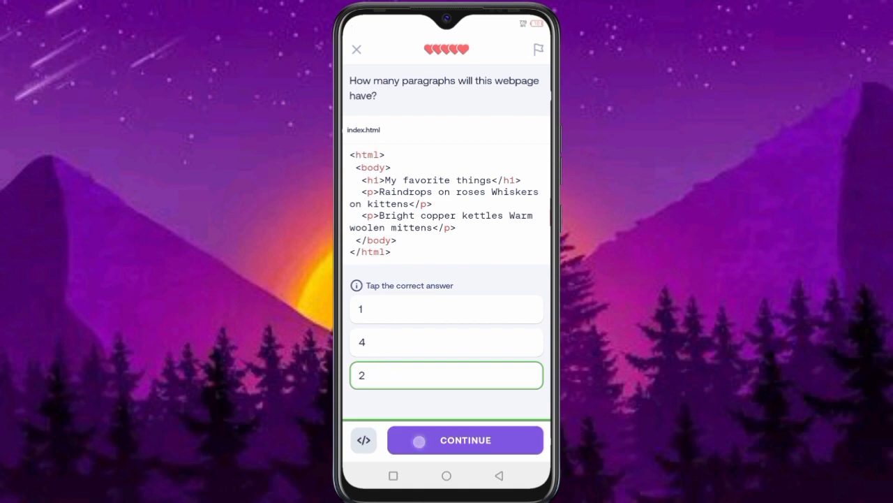
left_click(464, 440)
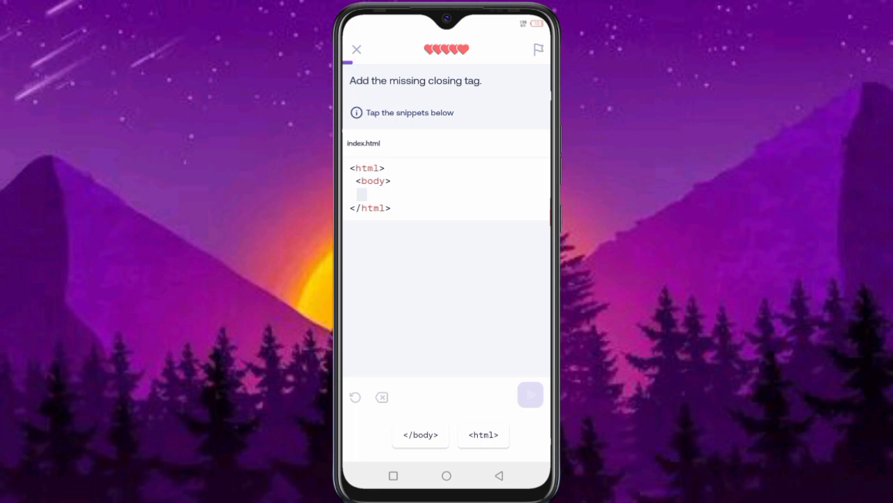
left_click(420, 434)
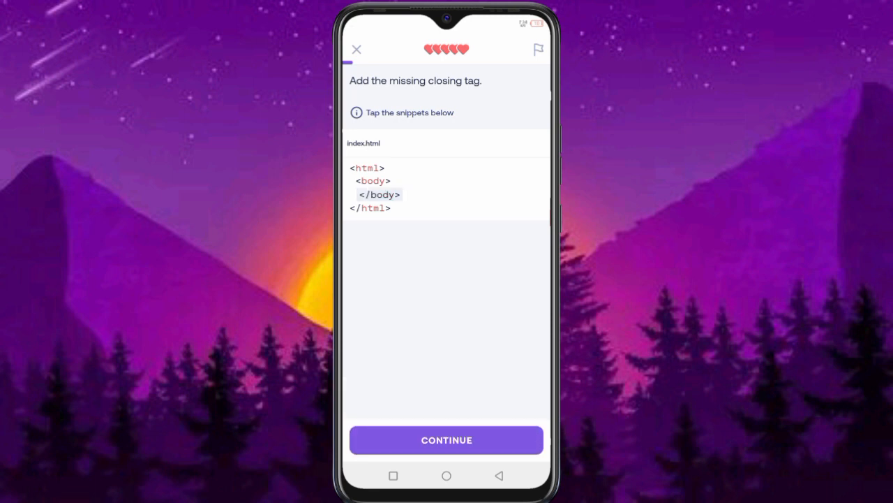
left_click(447, 440)
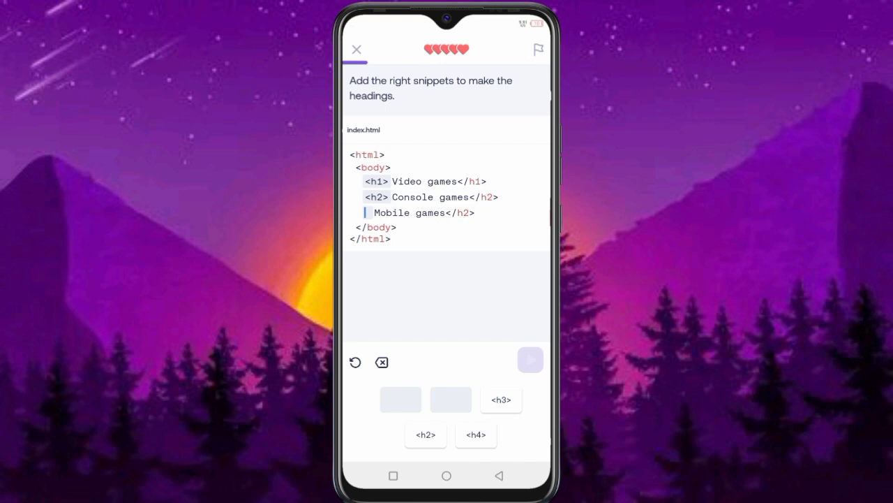
Step: Make Video games an h1 and Console and Mobile games h2 headings, then run to preview them
left_click(501, 399)
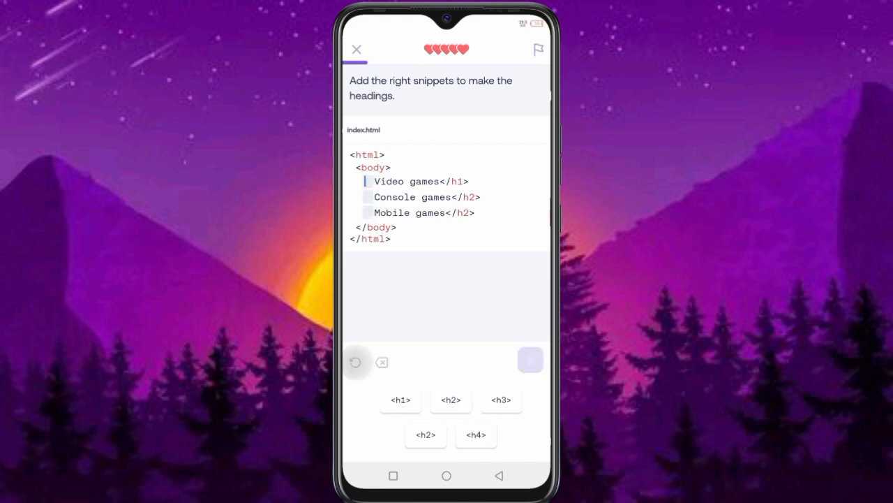
left_click(399, 399)
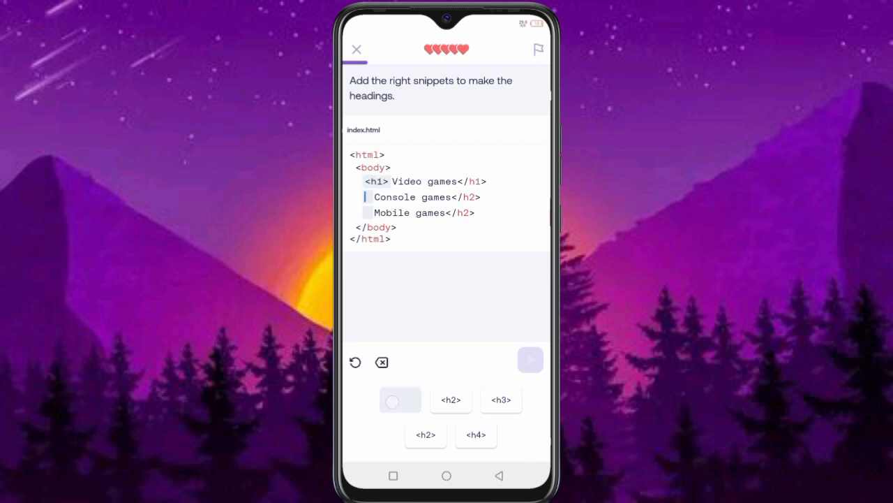
left_click(449, 399)
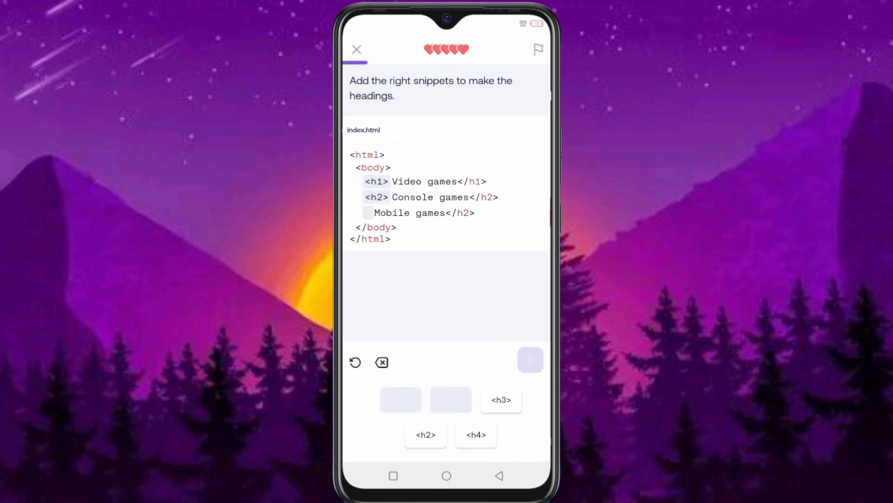
left_click(424, 434)
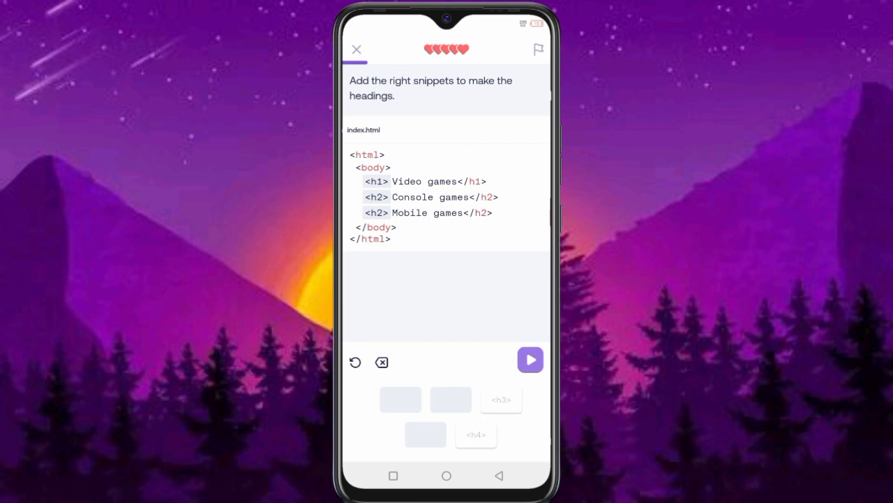
left_click(530, 360)
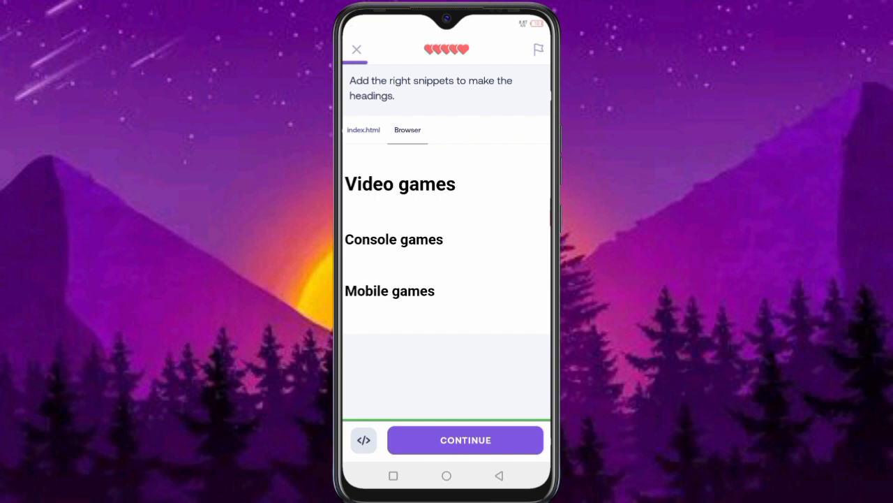
left_click(466, 439)
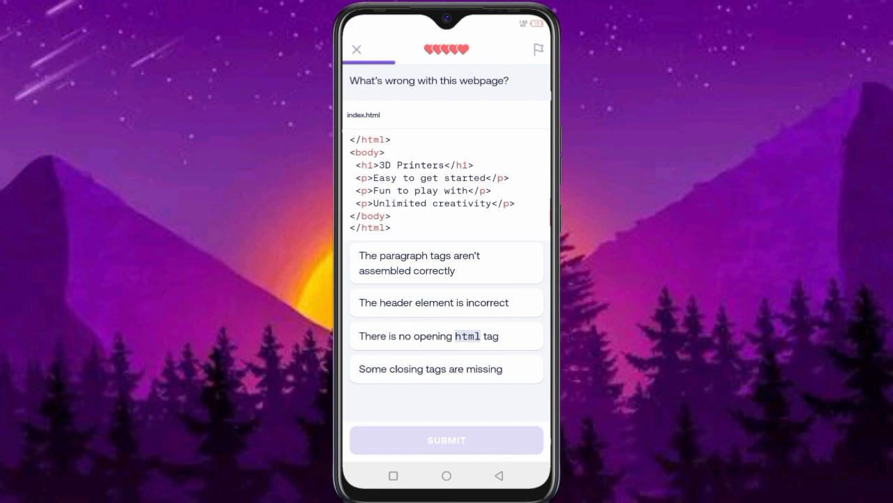
Step: Answer the what's-wrong question with 'There is no opening html tag' and submit it
left_click(446, 263)
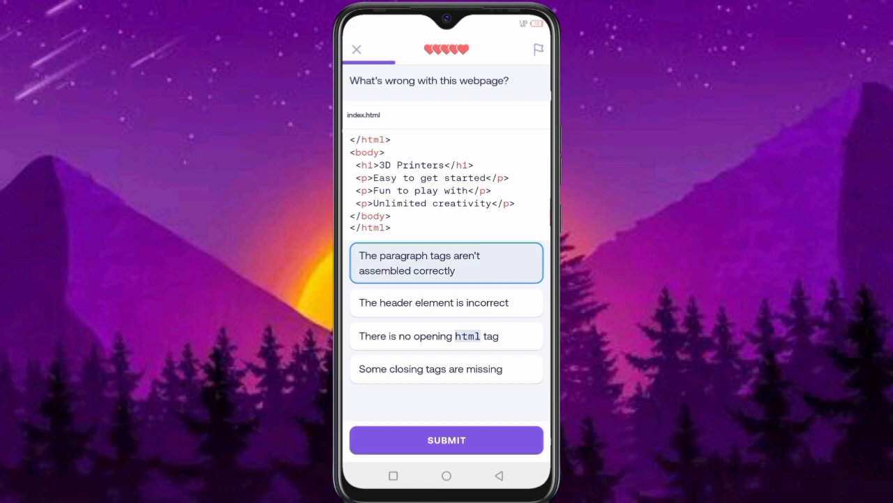
left_click(447, 335)
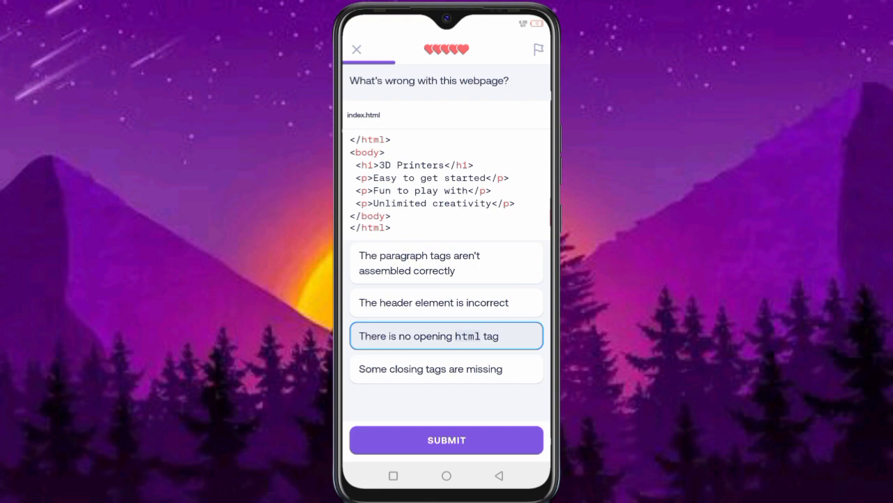
left_click(446, 440)
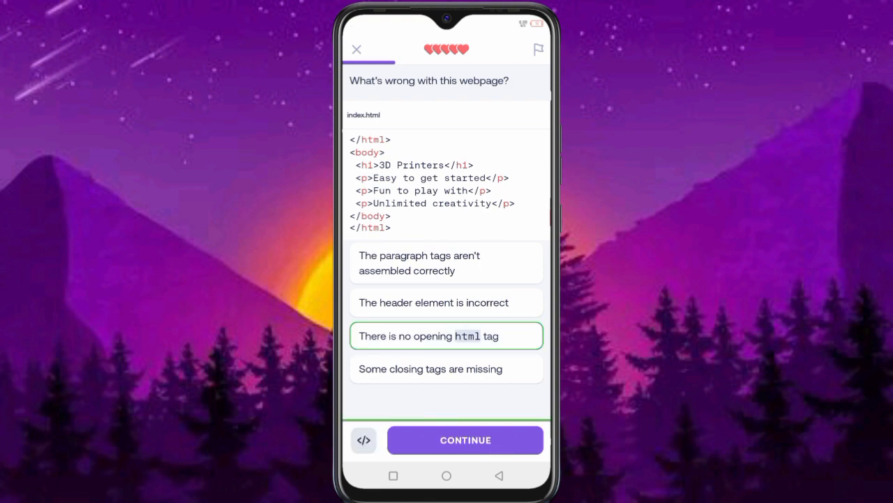
left_click(465, 440)
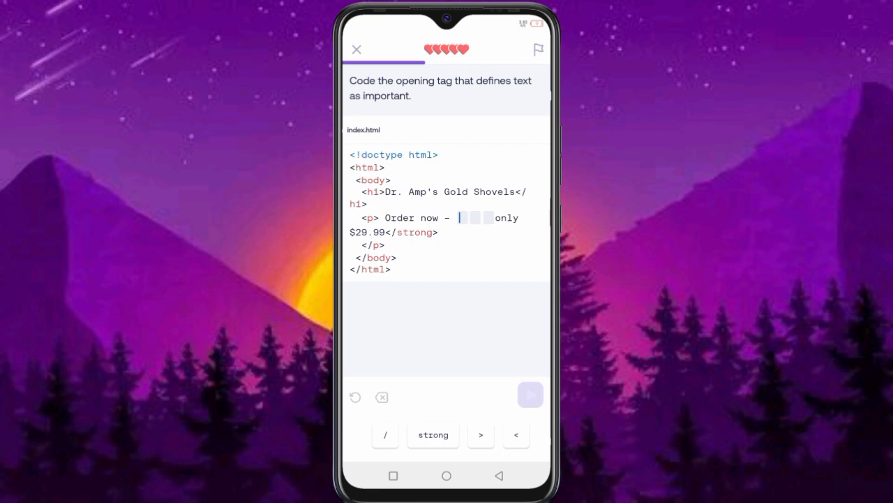
Step: Complete the opening <strong> tag before the price and run the code
left_click(432, 434)
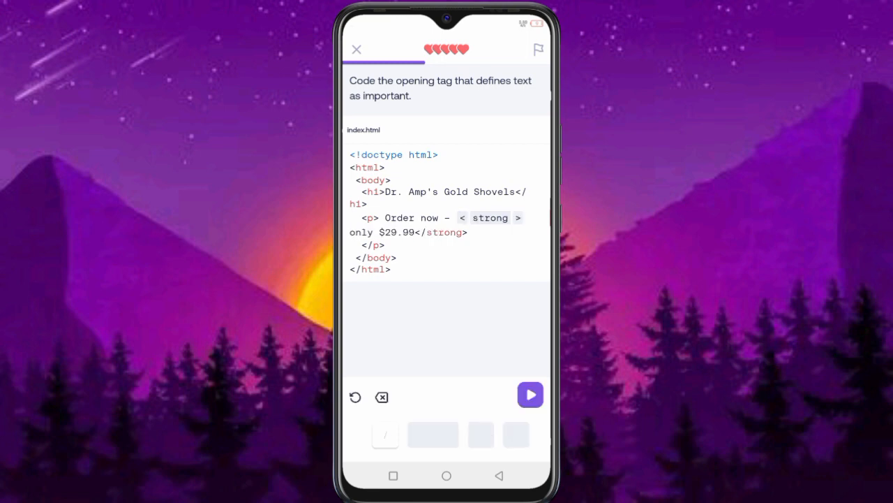
left_click(357, 49)
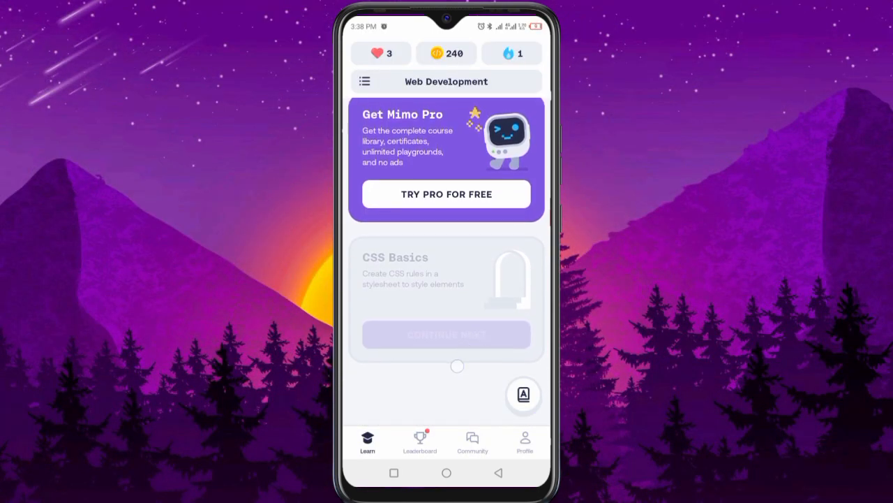
Step: View the Leaderboard, dismissing the weekly Wooden League results message (#18 of 50)
scroll("down", 3)
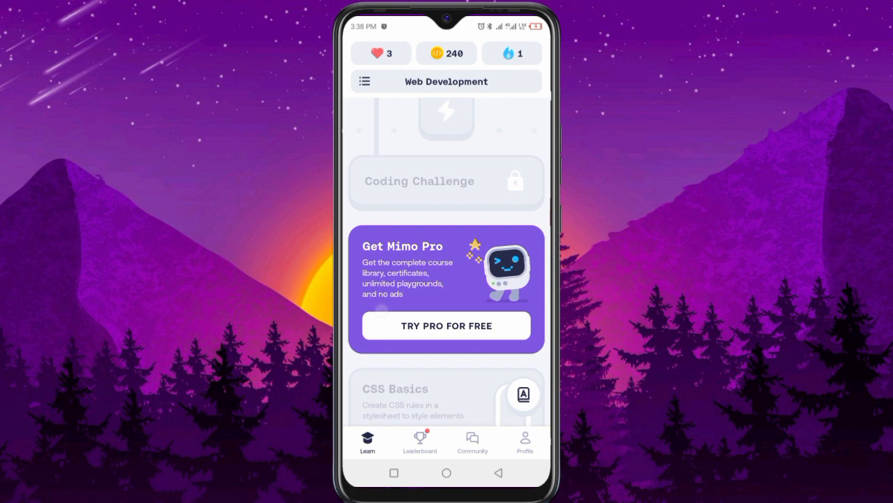
scroll("up", 3)
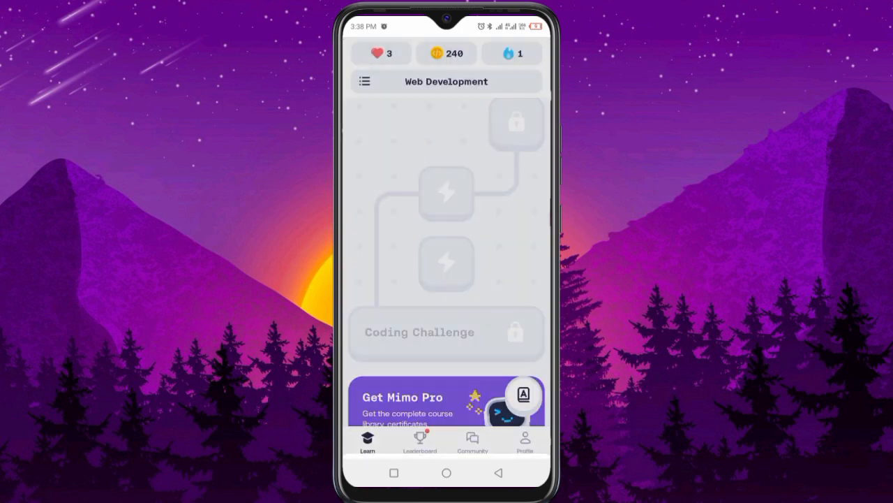
left_click(419, 441)
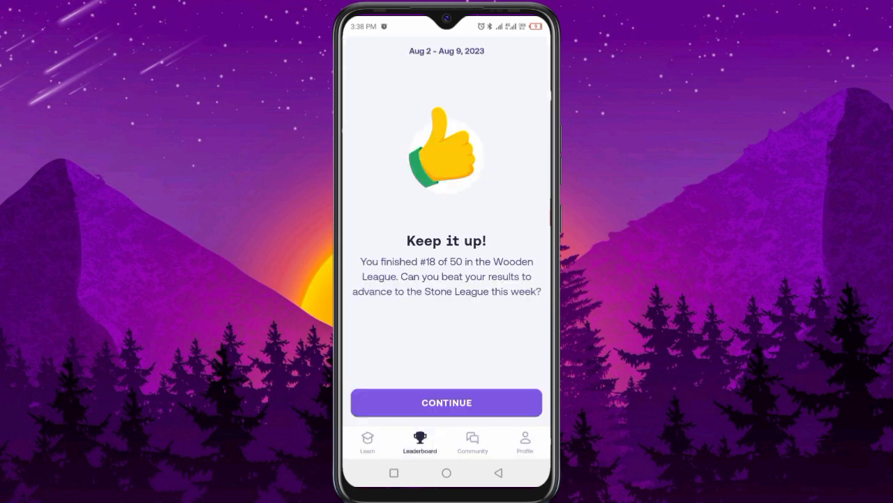
left_click(447, 402)
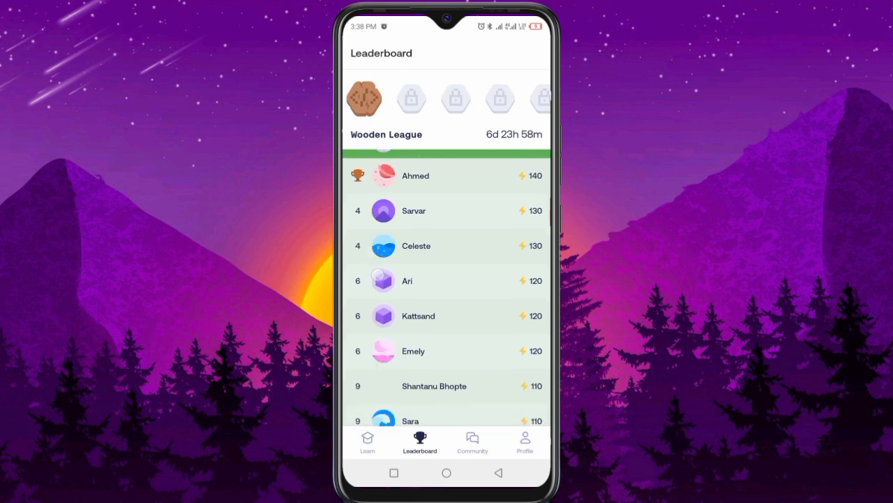
Step: Browse the league rankings, then head to the Community forum feed
scroll("down", 3)
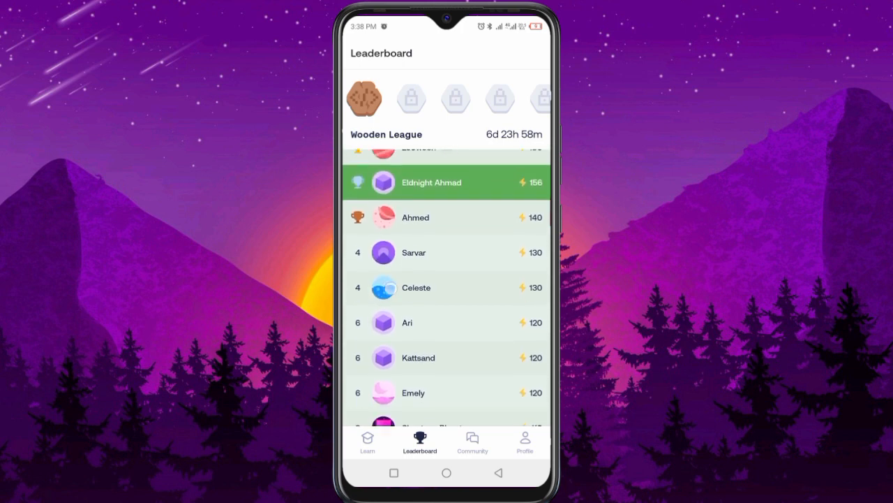
scroll("down", 3)
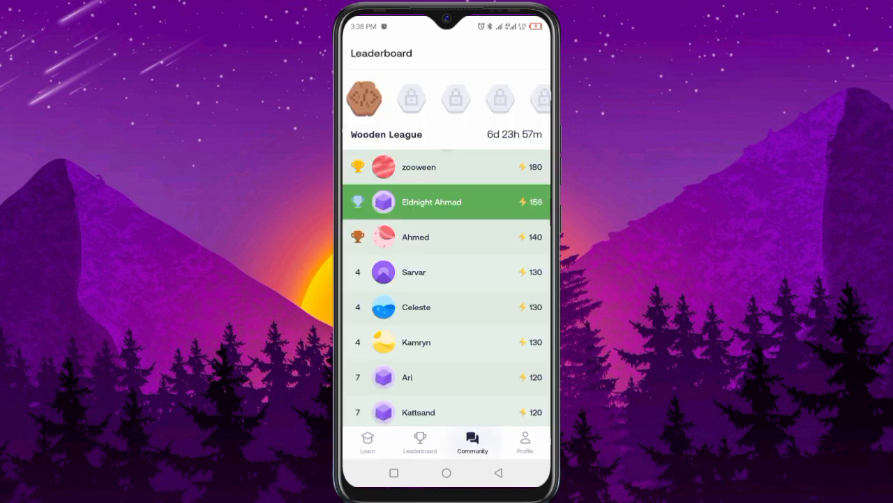
left_click(472, 441)
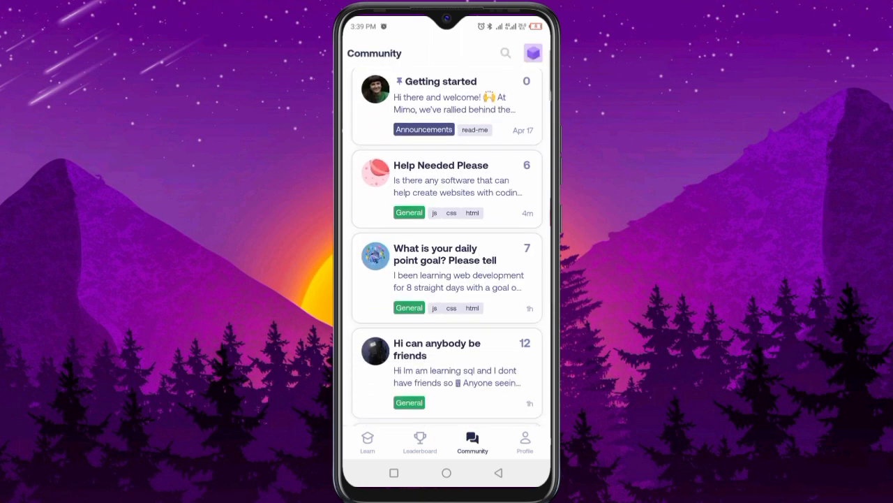
Step: Search the community for 'form' and read the Sign Up Form - Responsive Design topic
left_click(505, 53)
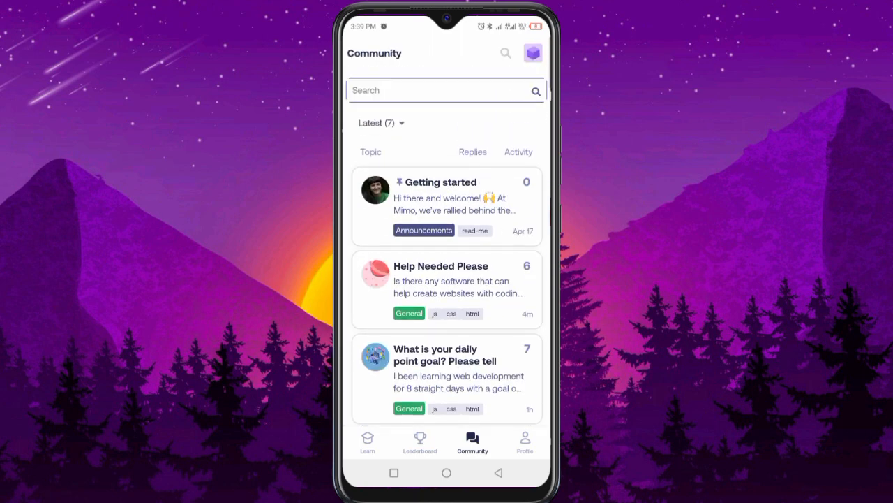
type("form")
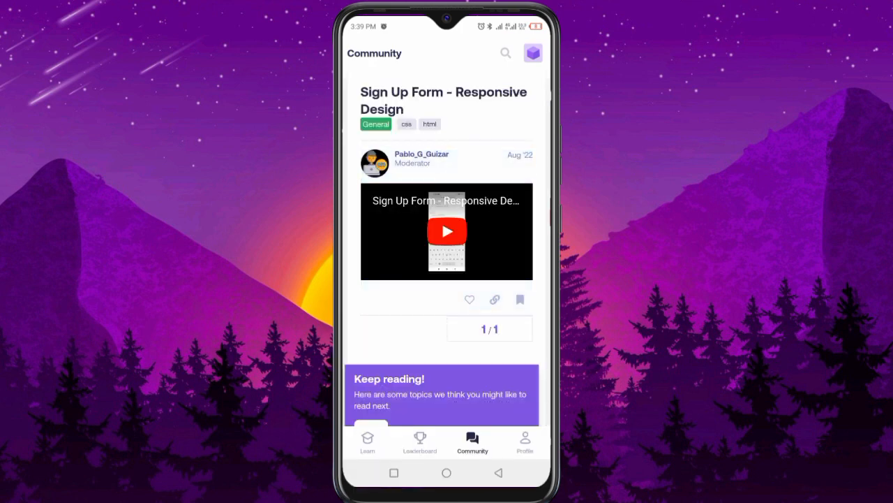
scroll("down", 3)
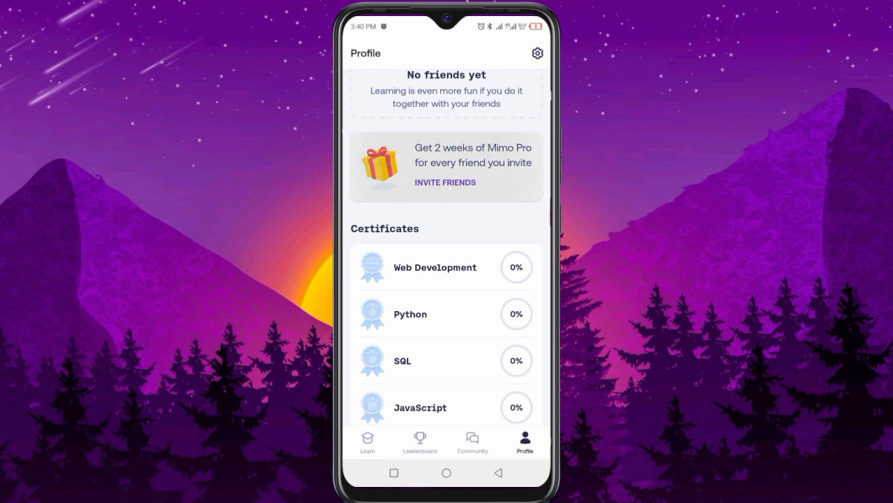
Step: View the invite-friends Pro referral sheet, then bring up the account settings screen
left_click(444, 181)
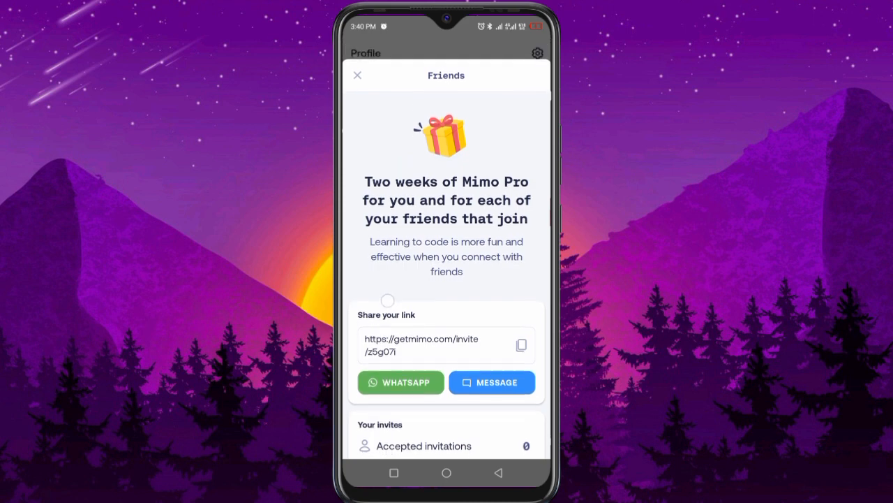
left_click(357, 75)
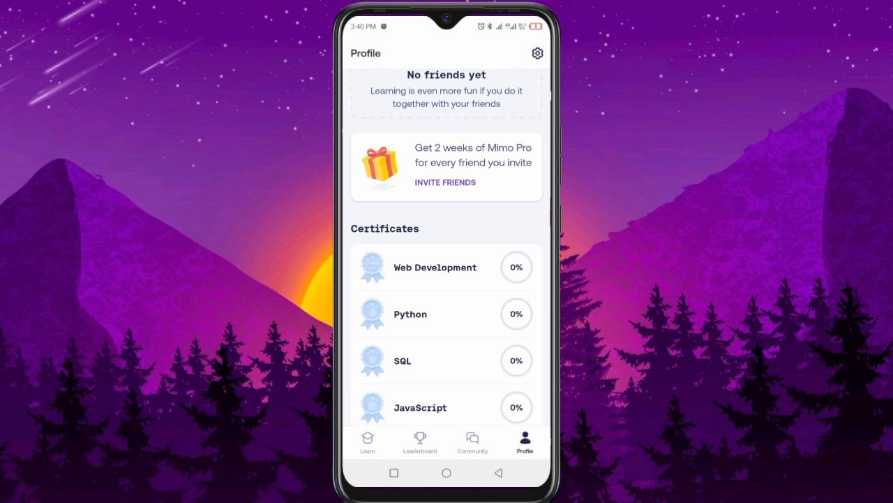
left_click(537, 53)
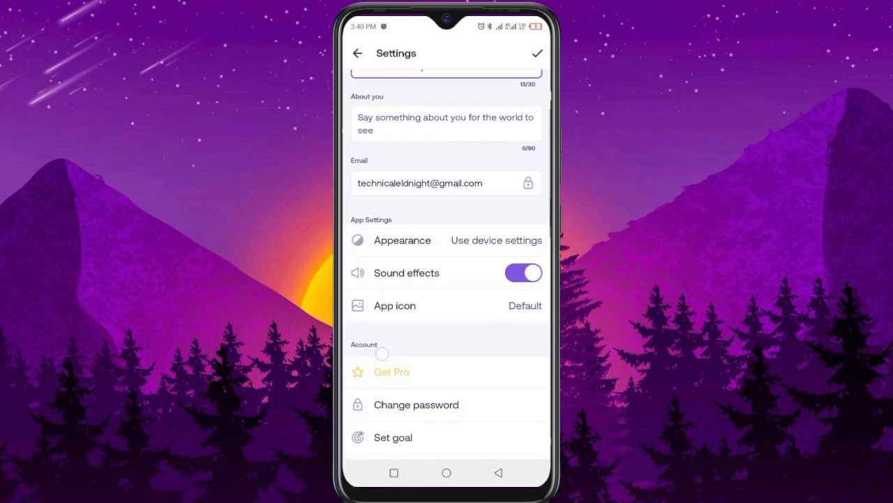
Step: Browse the Appearance and App icon choices, then return to the profile's Playgrounds section
left_click(402, 240)
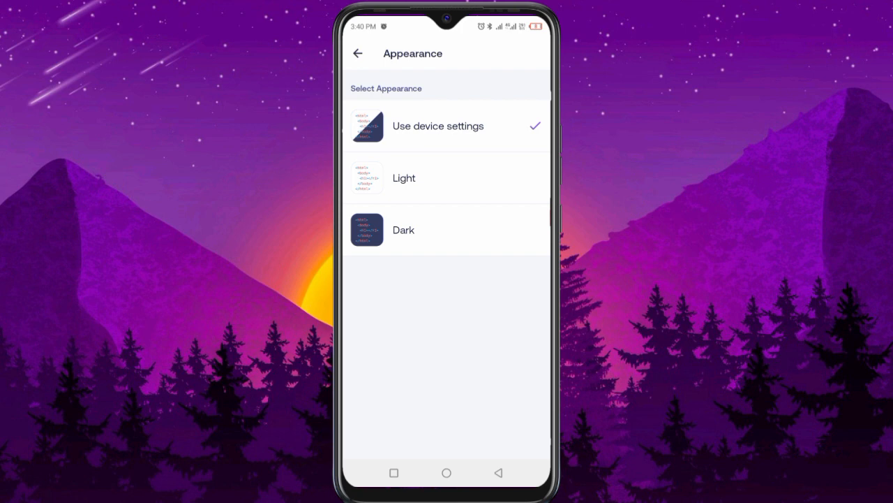
left_click(358, 53)
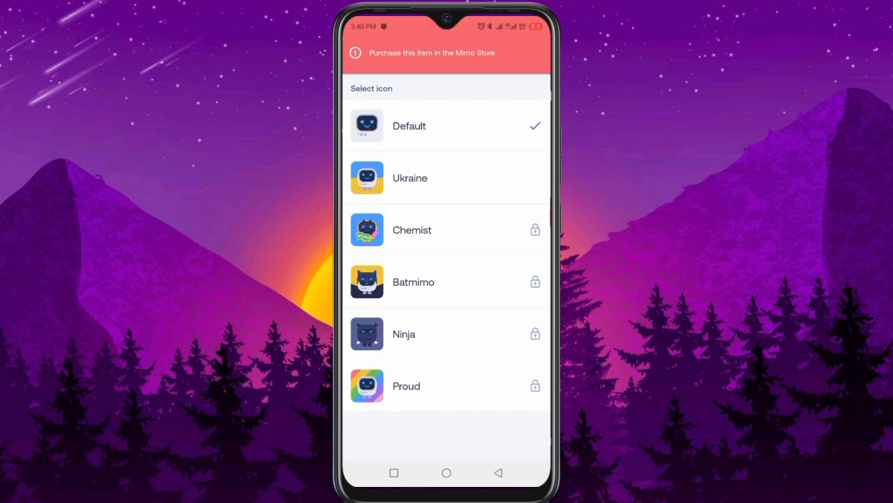
left_click(357, 53)
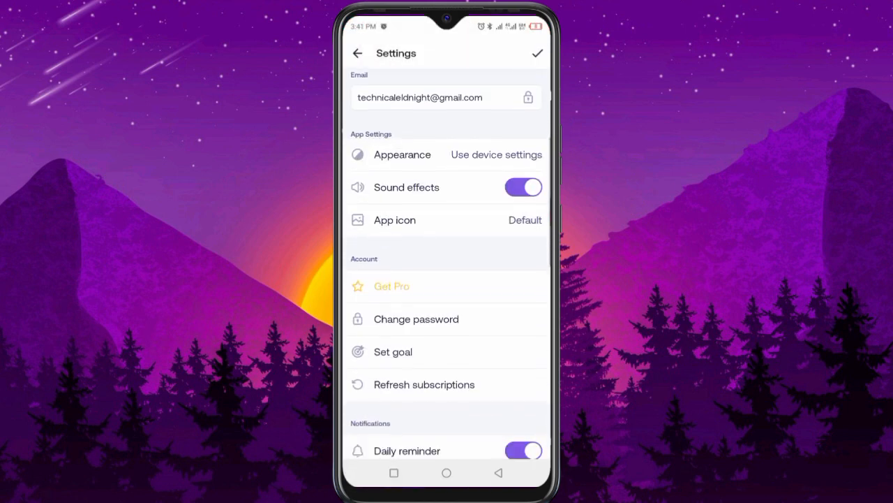
scroll("down", 3)
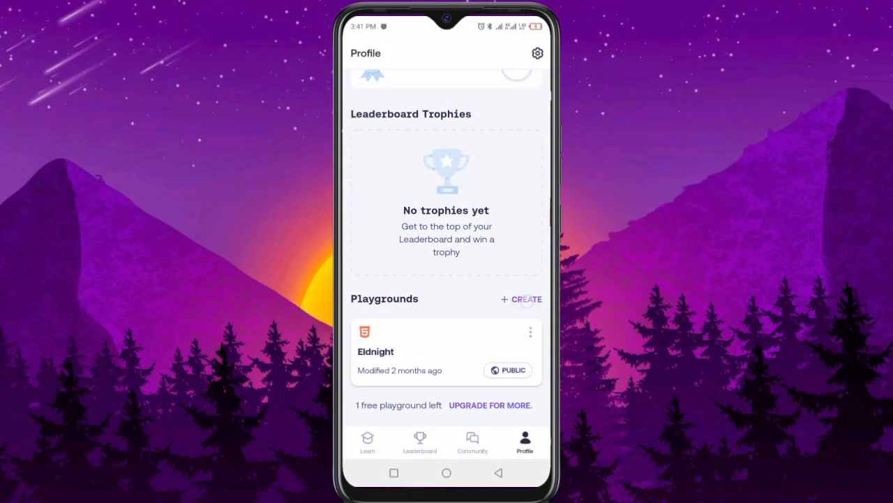
Step: Create a new playground from the Simple website template and start editing index.html
left_click(521, 299)
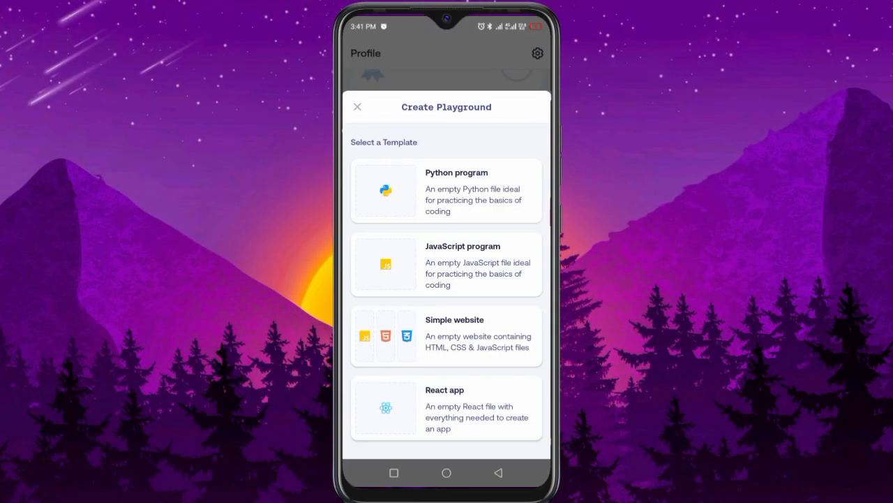
left_click(357, 106)
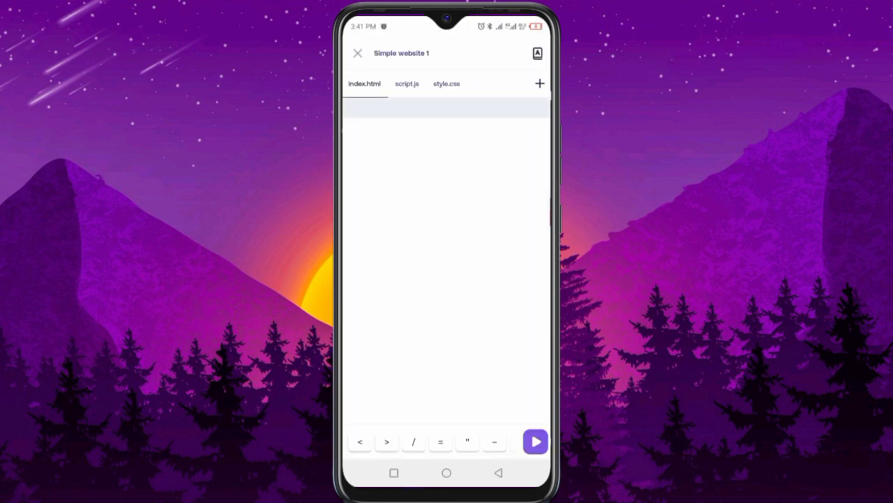
left_click(446, 209)
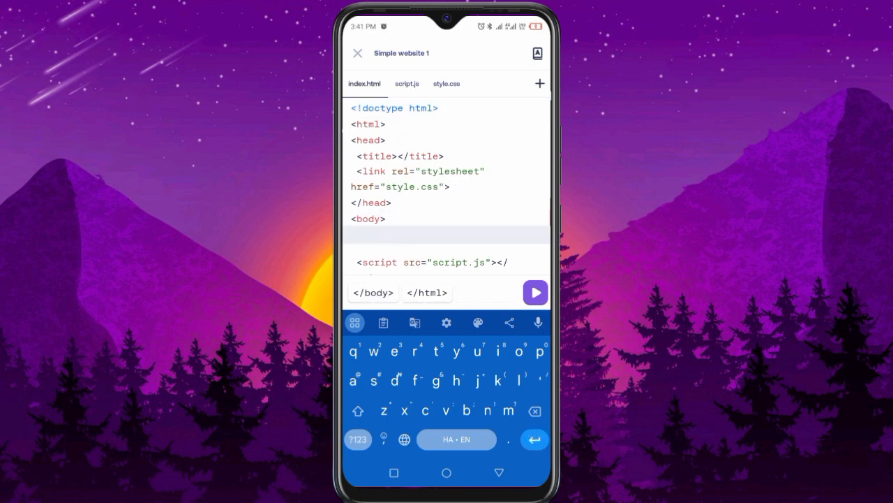
Step: Add the paragraph <p>I love mimo</p> inside the page body
left_click(352, 235)
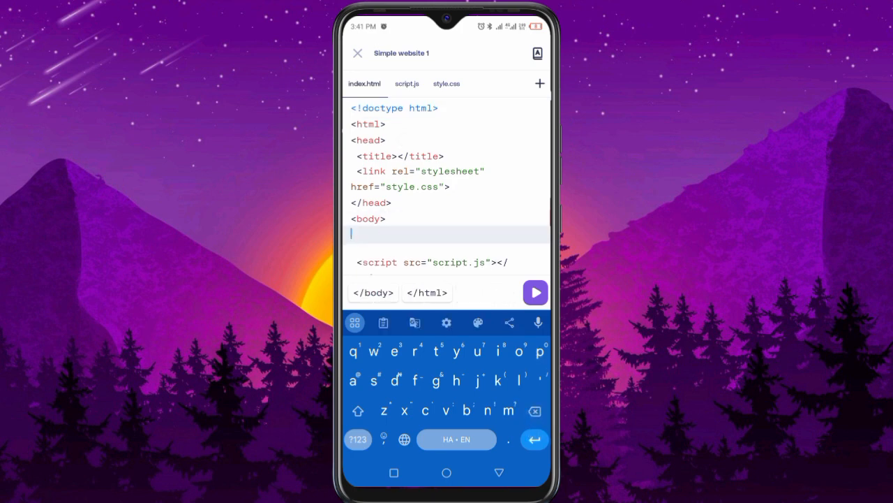
left_click(357, 438)
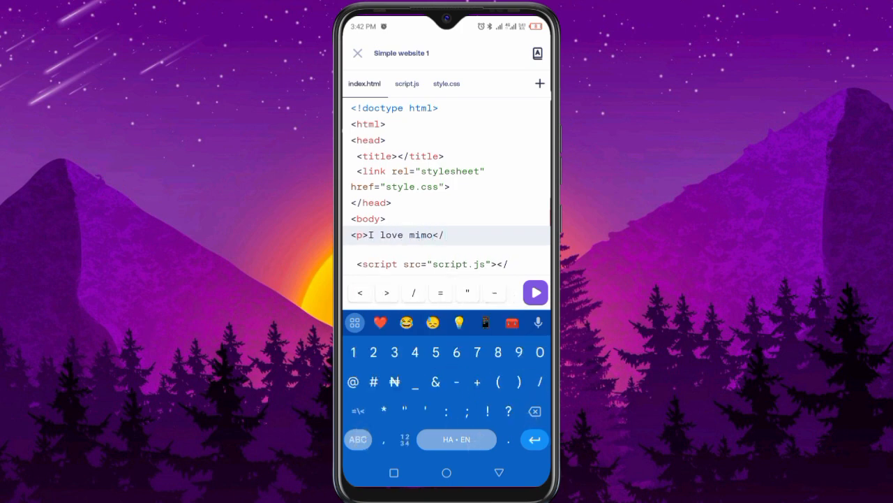
type("p>")
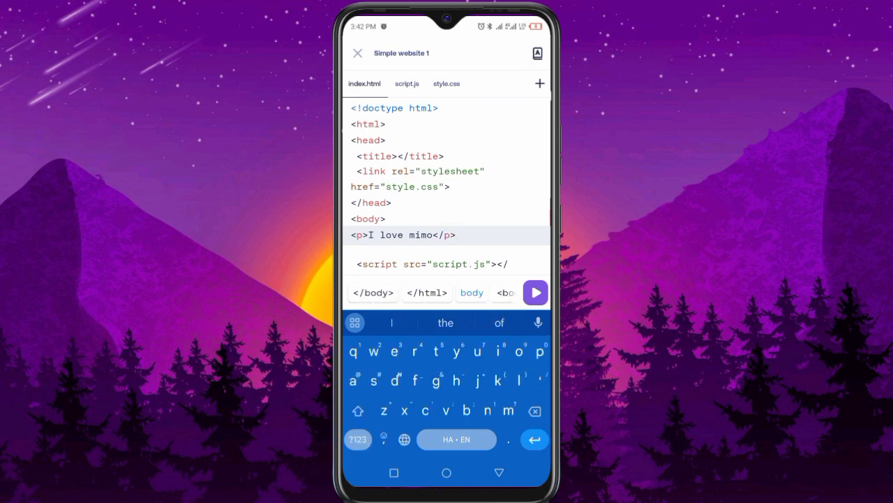
left_click(447, 84)
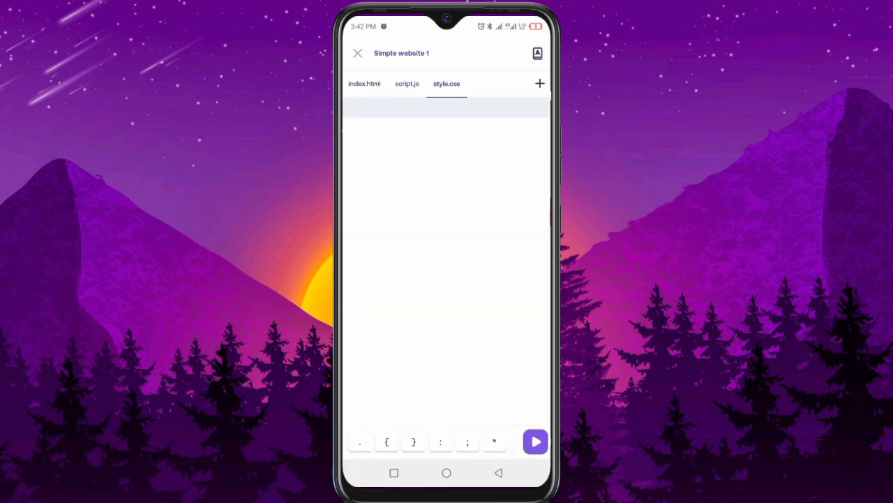
Step: Give the body rule a background-color of orange in style.css
left_click(446, 210)
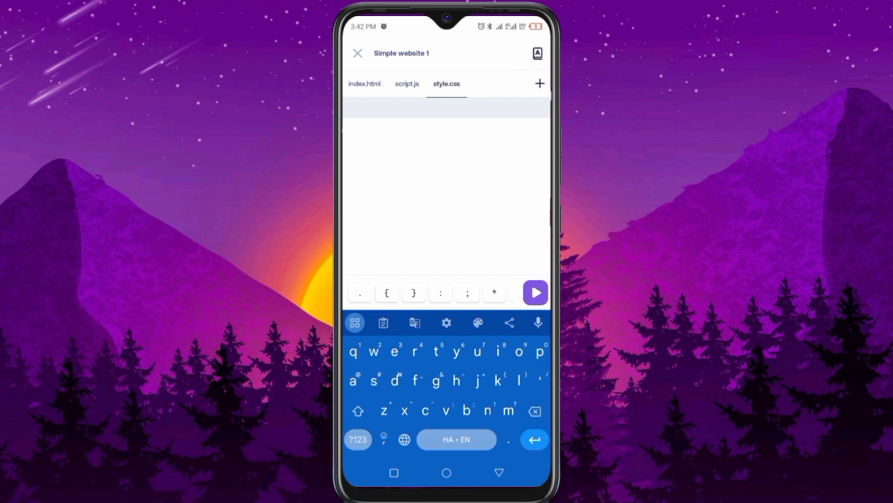
type("body {")
type("ba")
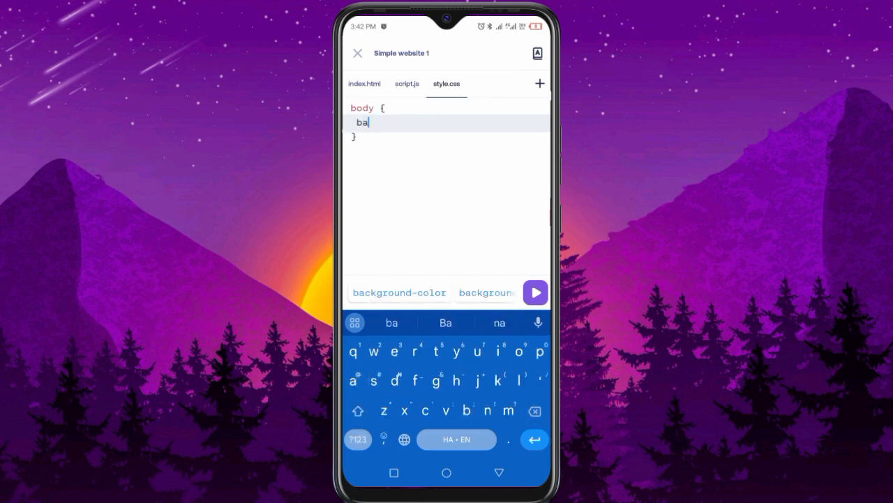
left_click(399, 293)
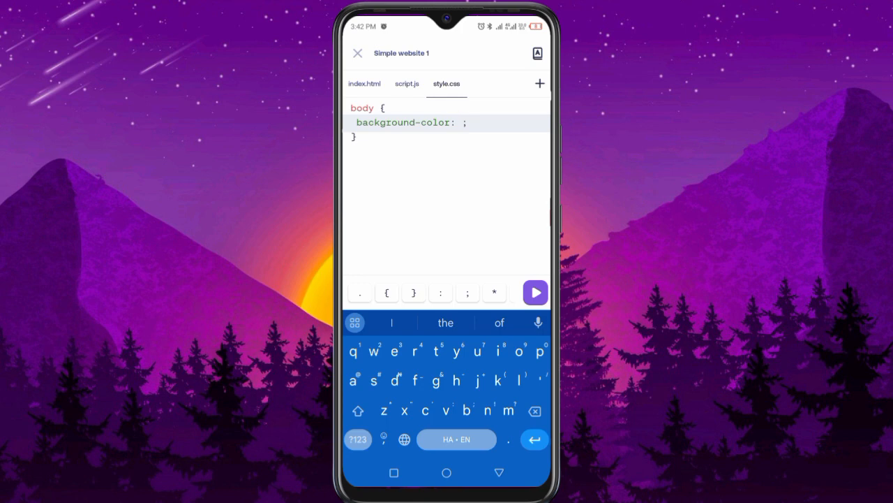
left_click(354, 323)
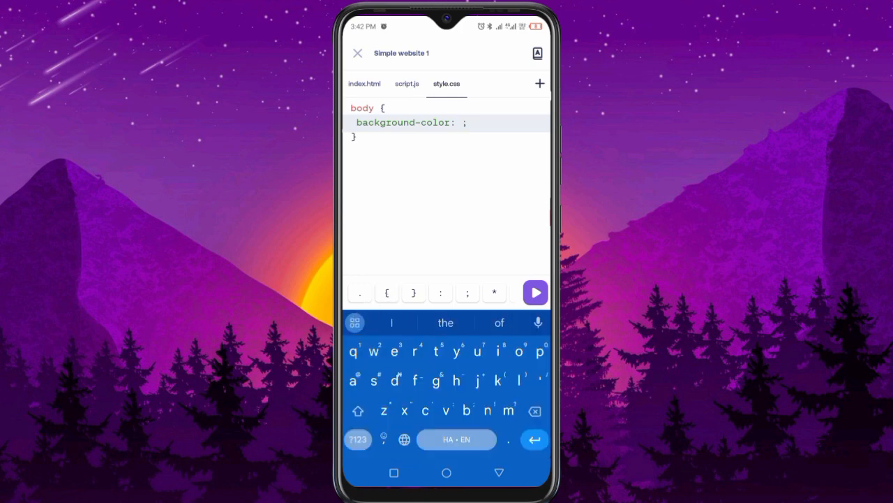
type("orange")
type("co")
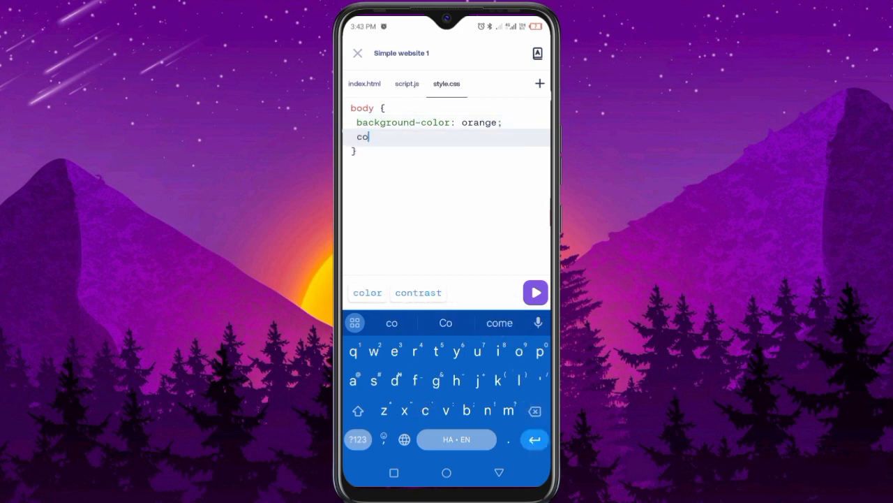
Step: Add color: white to the body rule for white text
left_click(367, 293)
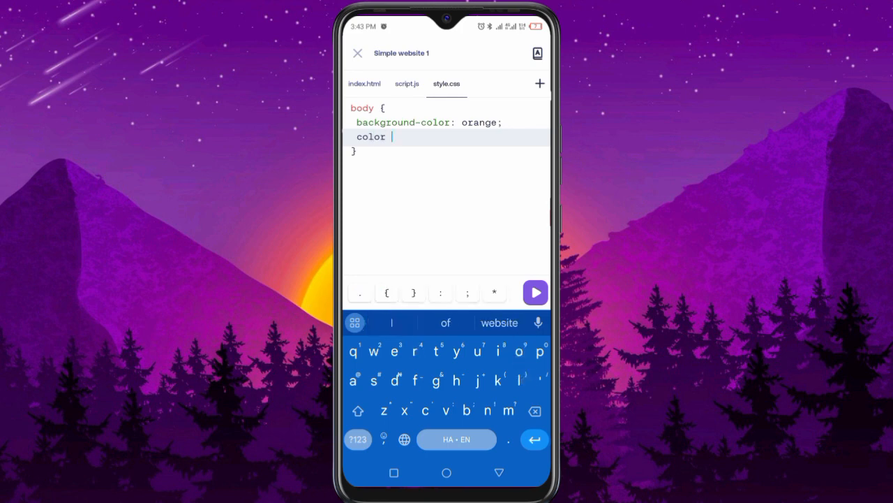
type(": white")
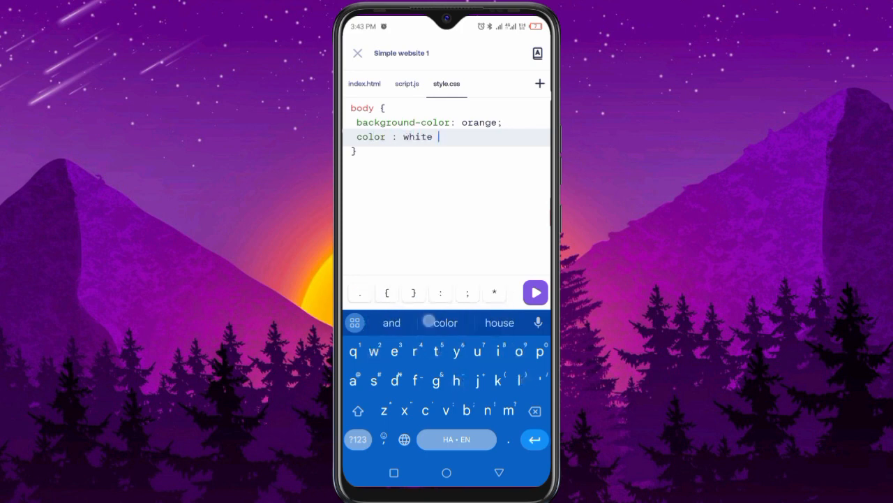
left_click(407, 83)
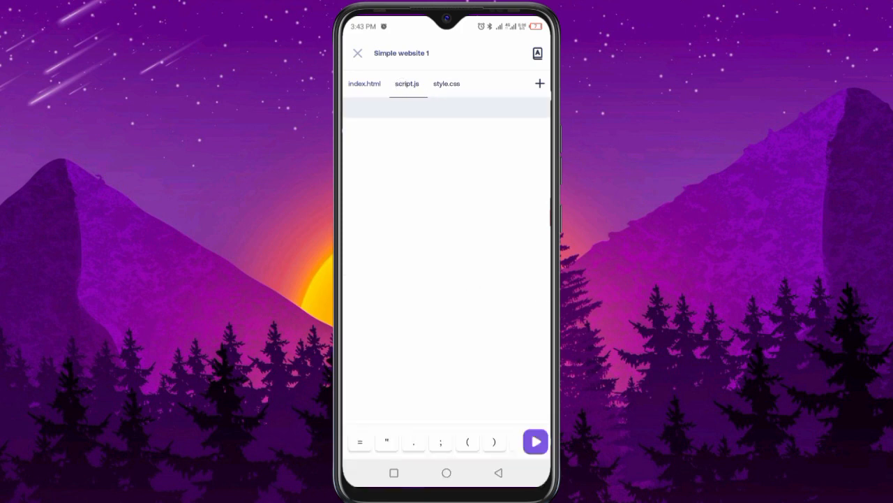
Step: View the Border width Code Library example, run the site to preview the orange 'I love mimo' page, and return to index.html
left_click(363, 84)
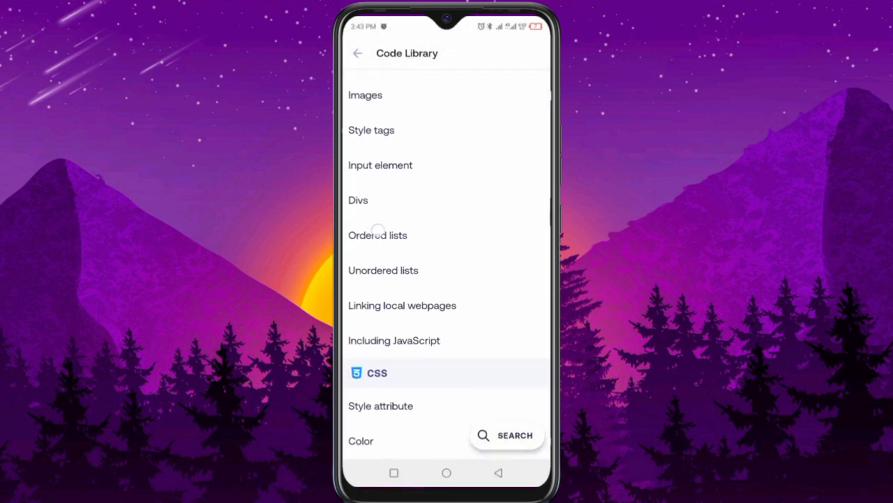
left_click(377, 371)
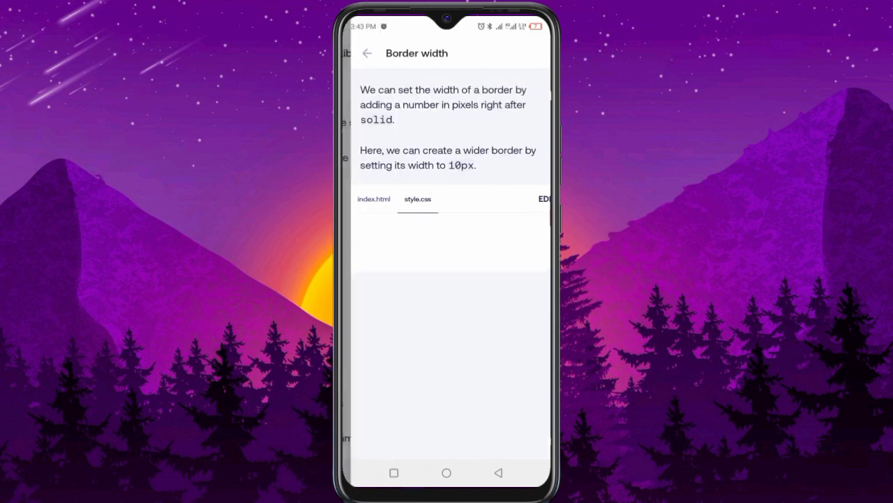
left_click(366, 53)
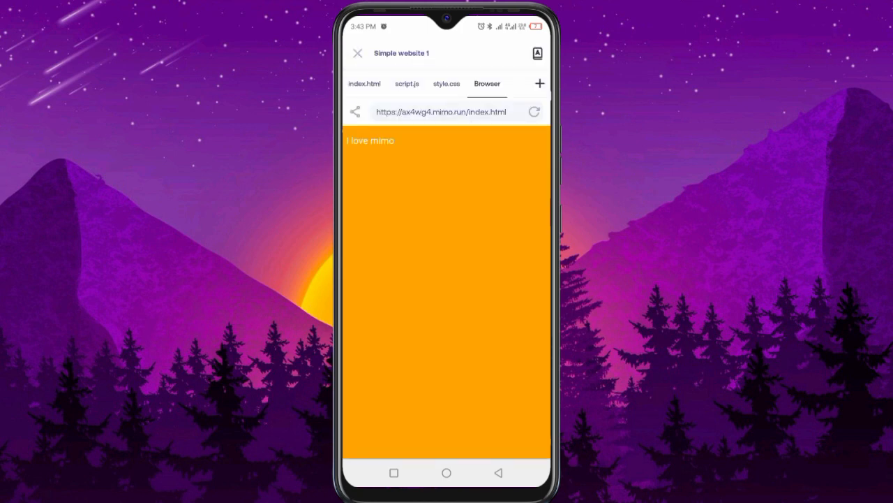
left_click(364, 84)
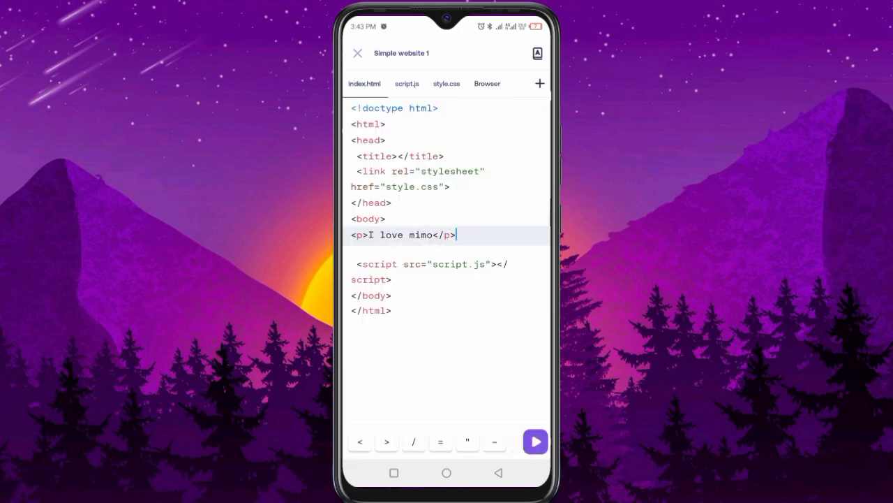